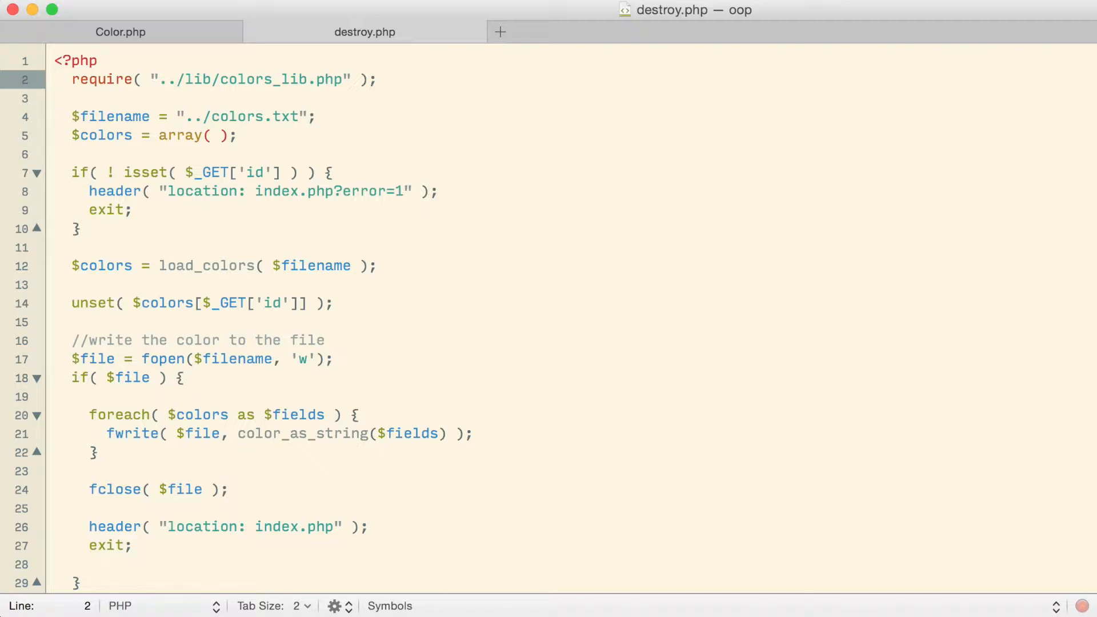
Change destroy.php's require path from ../lib/colors_lib.php to ../lib/Color.php.
left_click(306, 79)
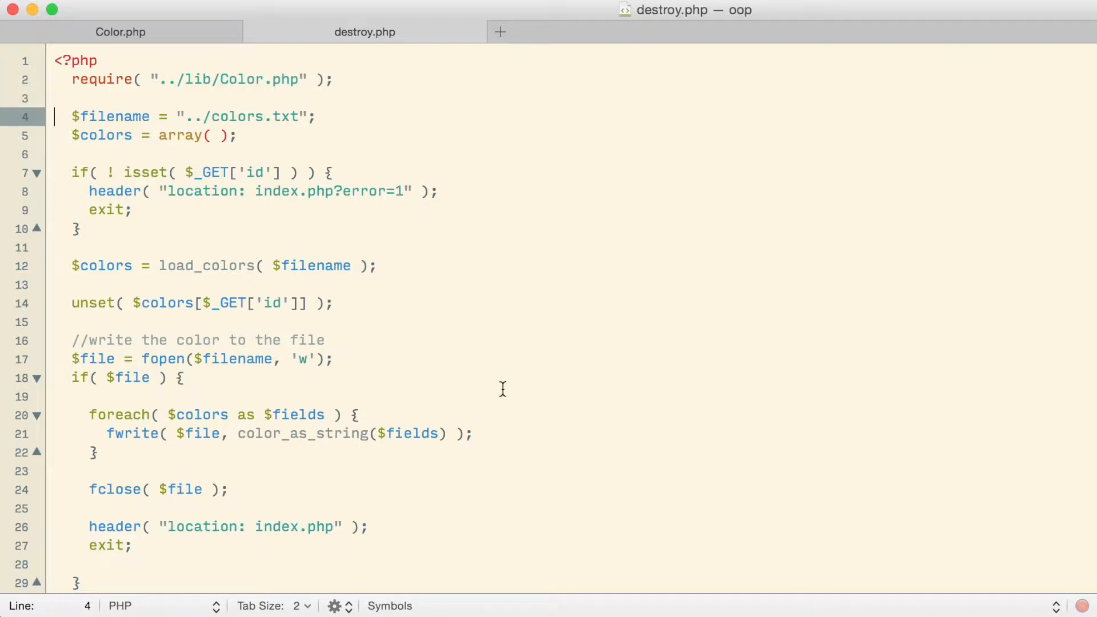
mouse_move(800, 164)
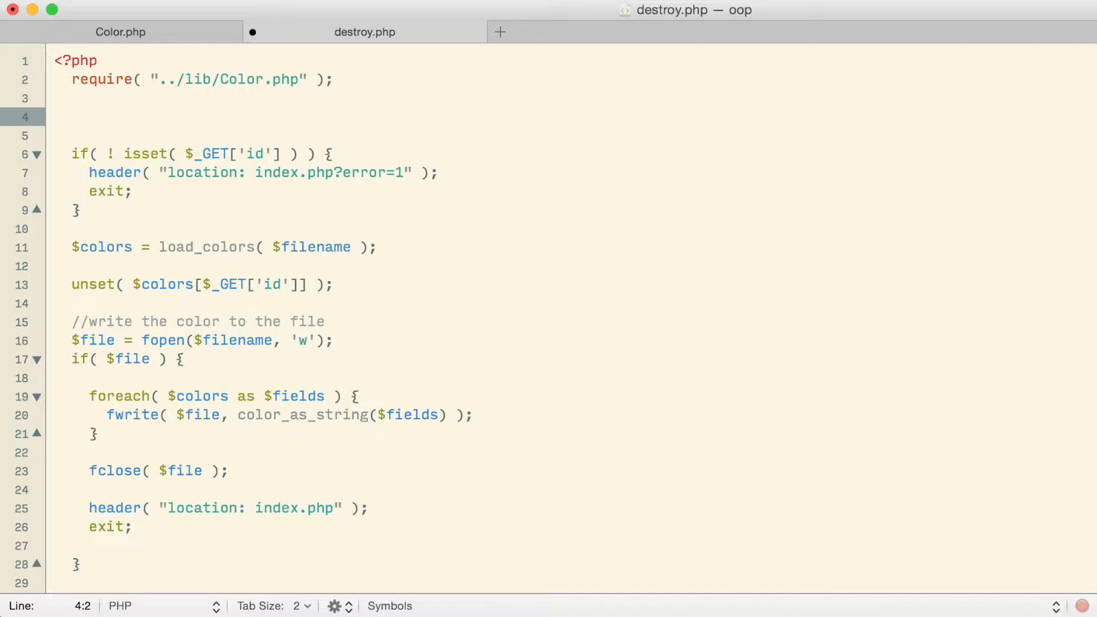
Write $color = Color::find( $_GET['id'] ); followed by a $color->destroy( ) call.
type("$colors")
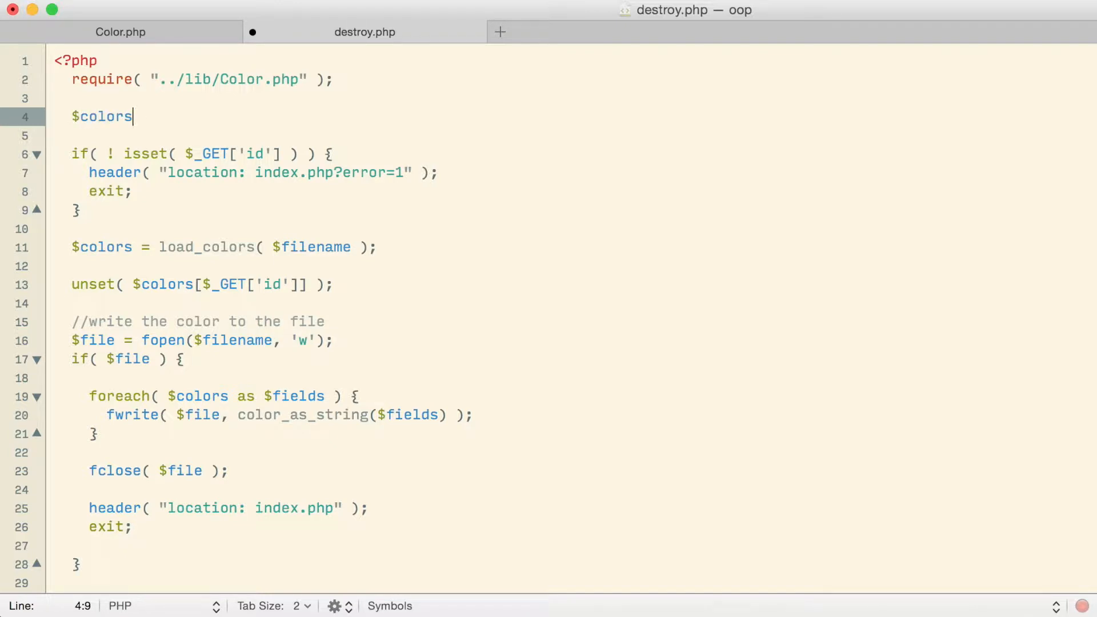
type("= Color")
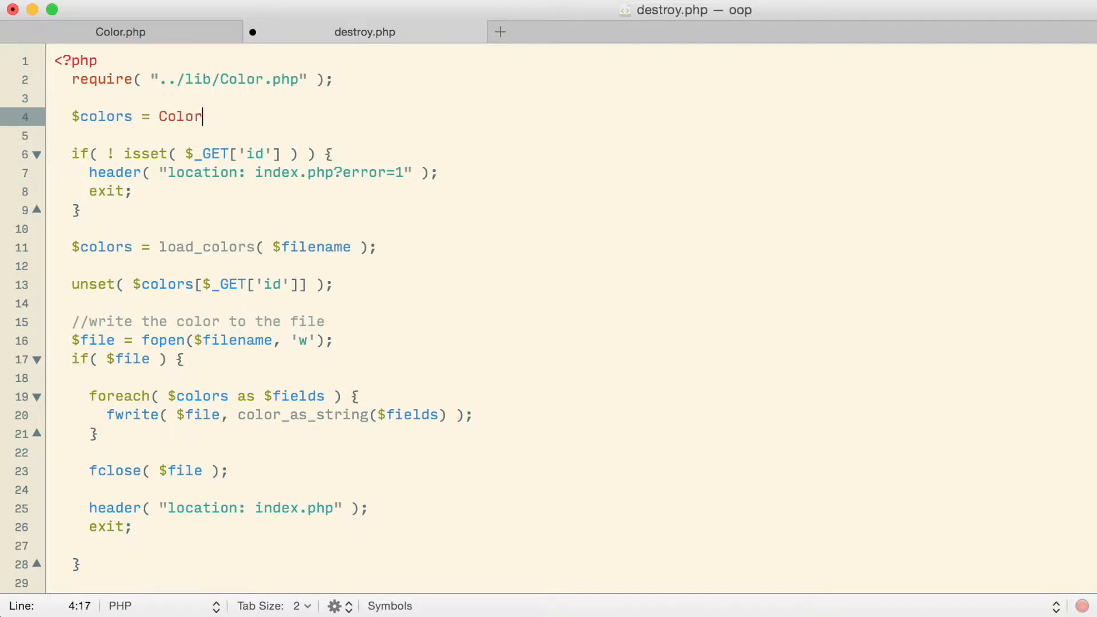
type("::all( );")
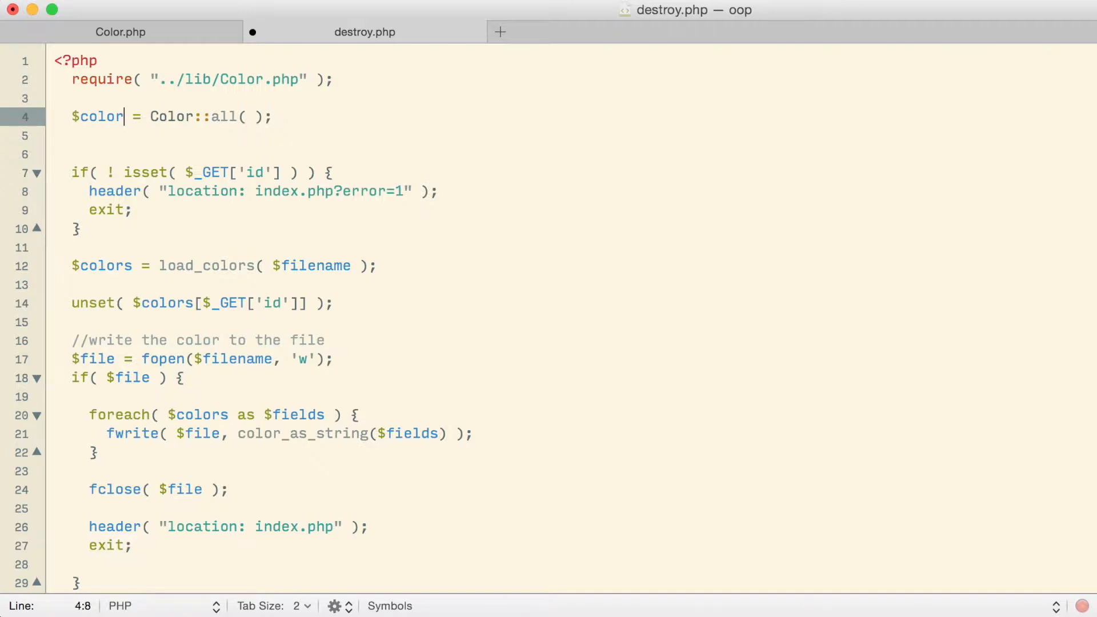
type("fin")
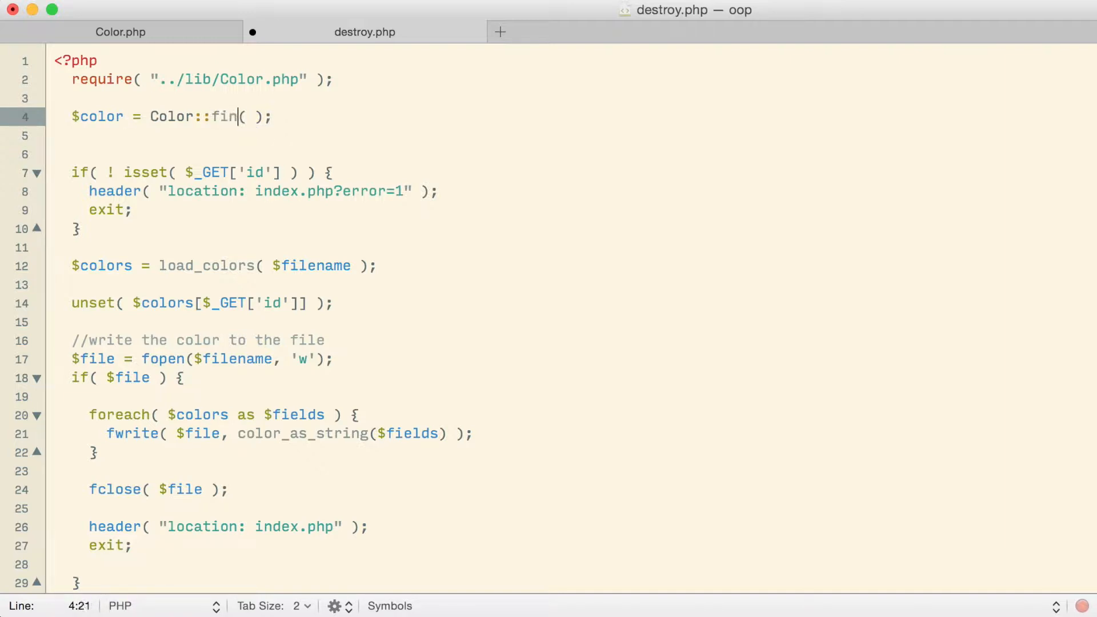
type("d")
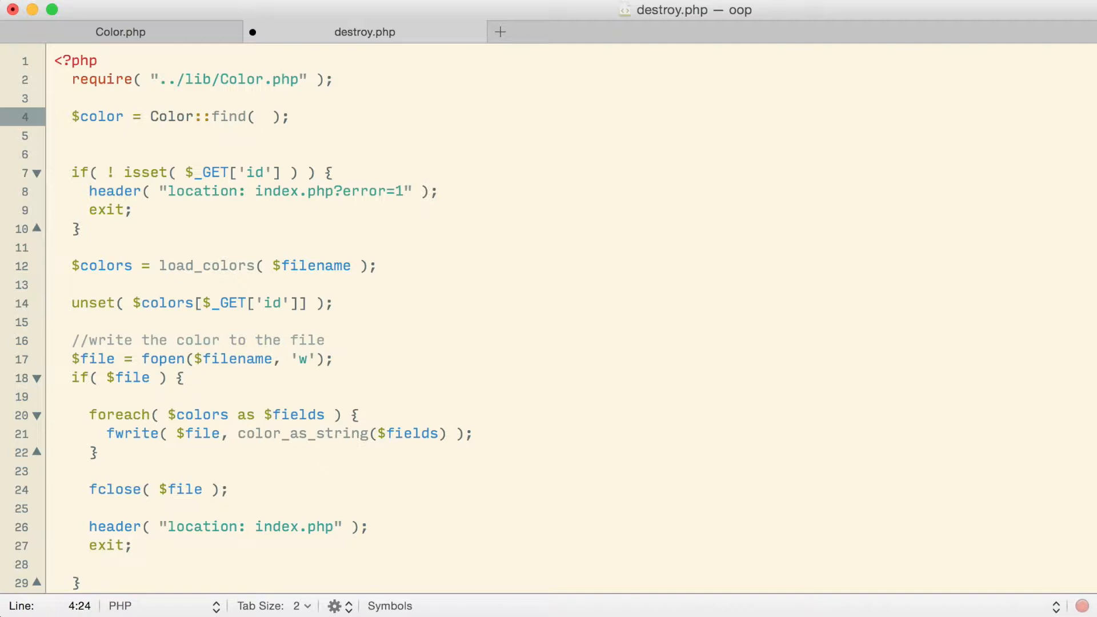
left_click(265, 116)
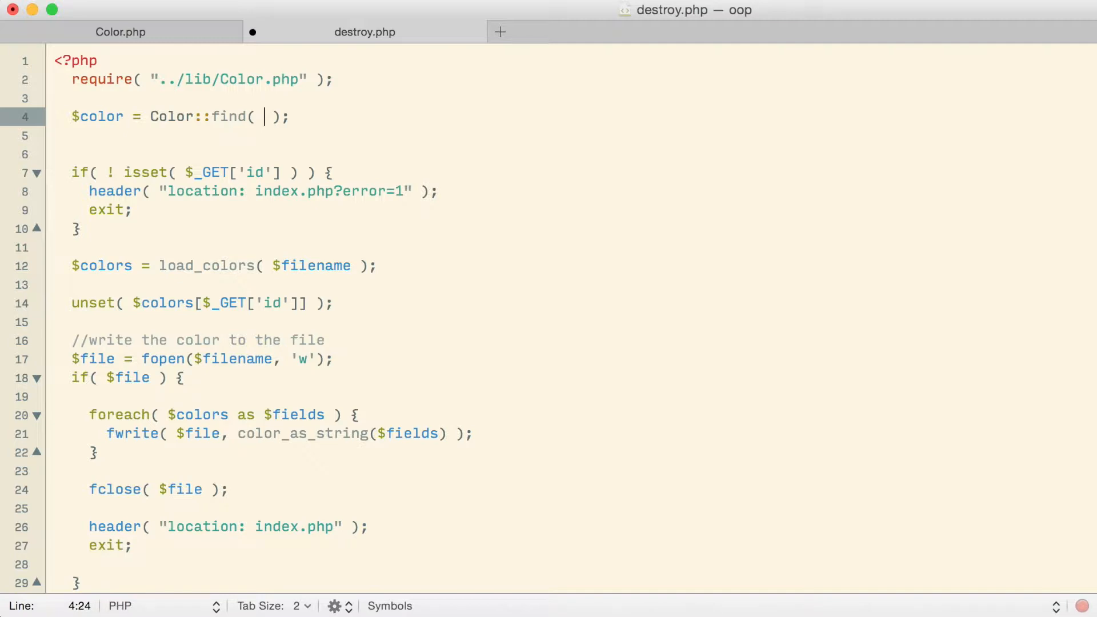
type("$_GET['']")
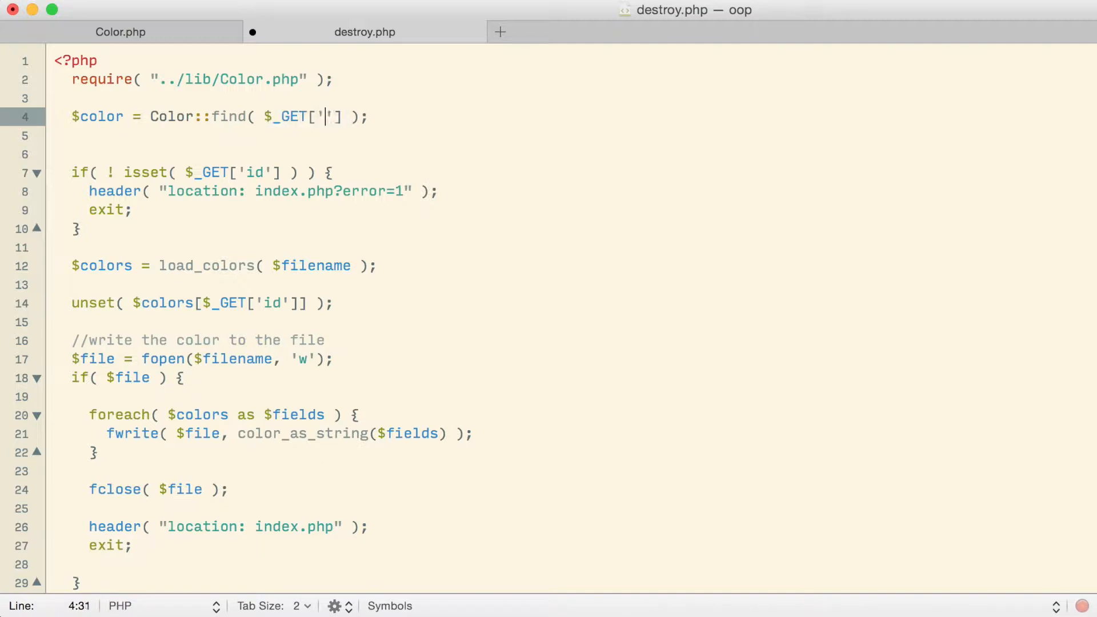
type("id")
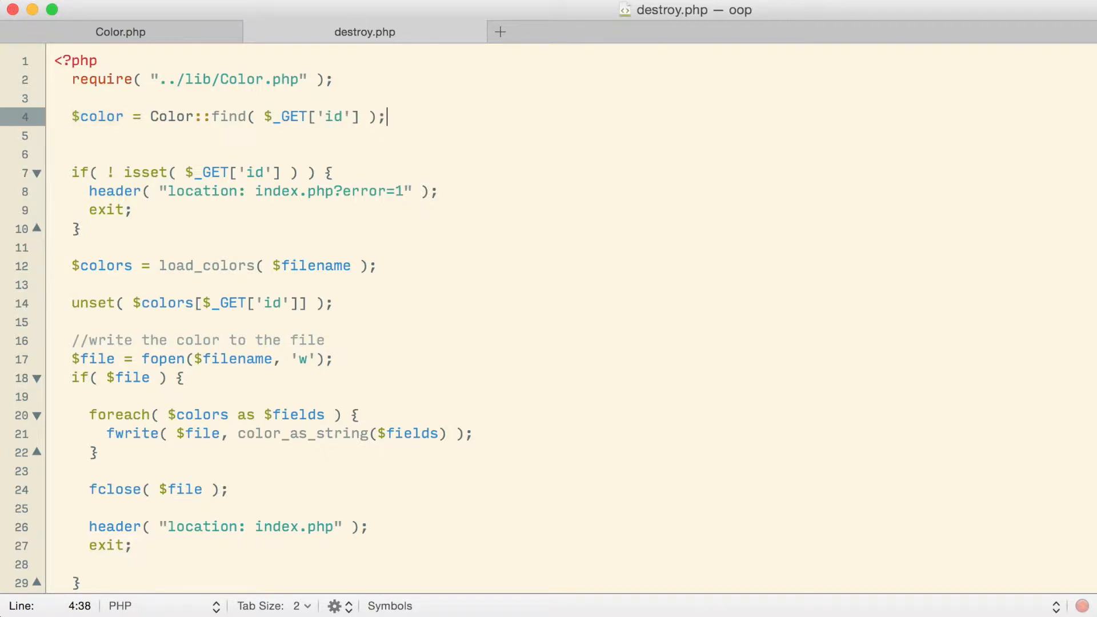
type("$color->destroy(")
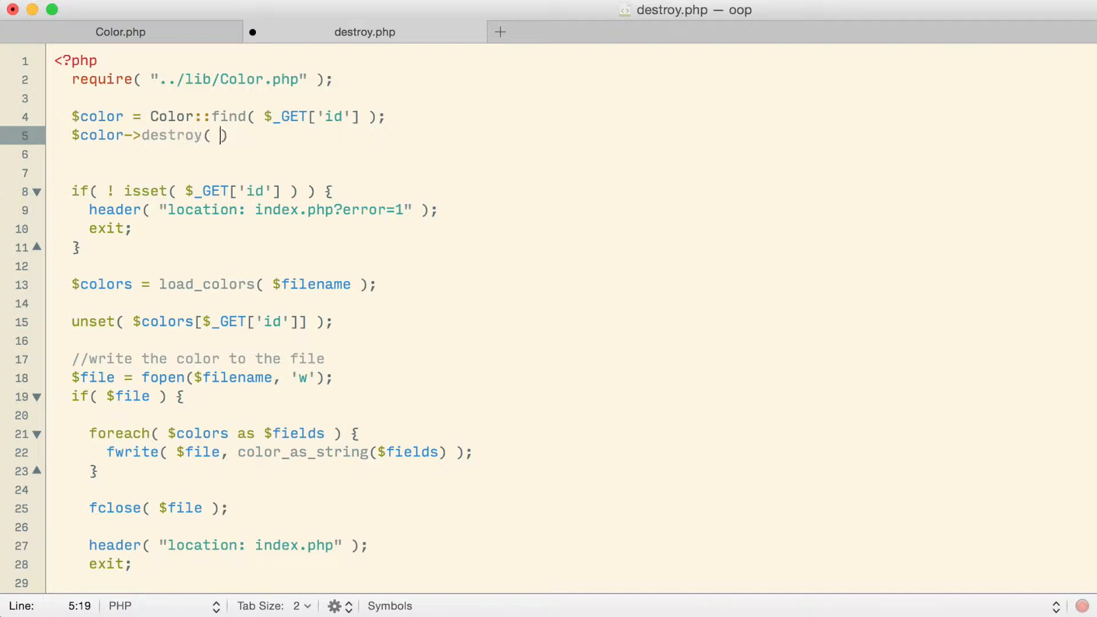
type(";")
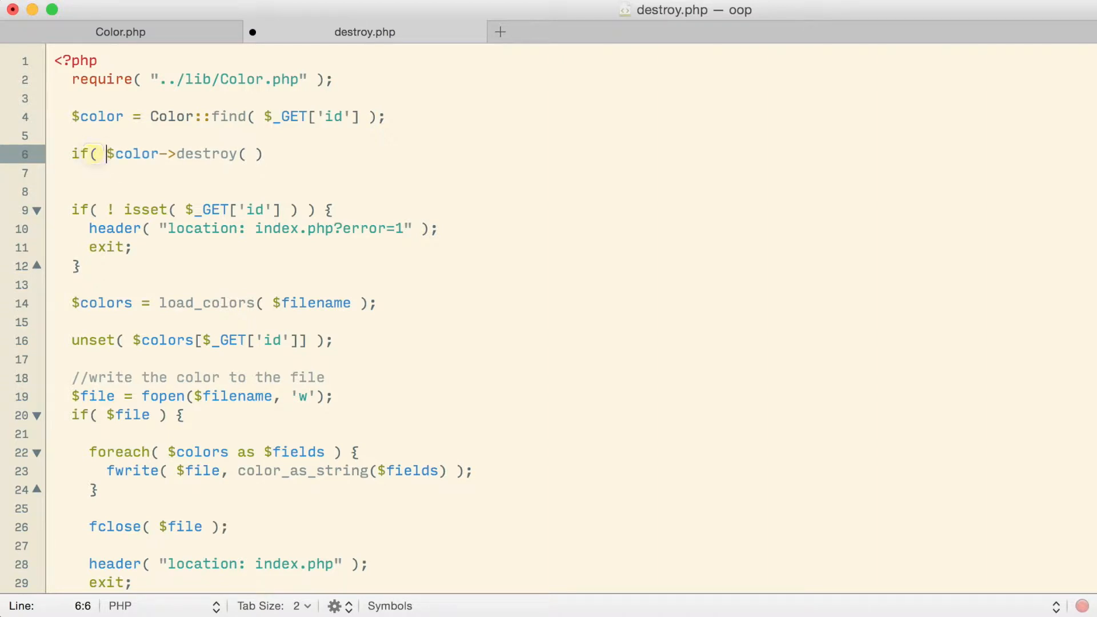
Wrap destroy in an if: header to index.php and exit, else index.php?errors=999 and exit.
type(") {")
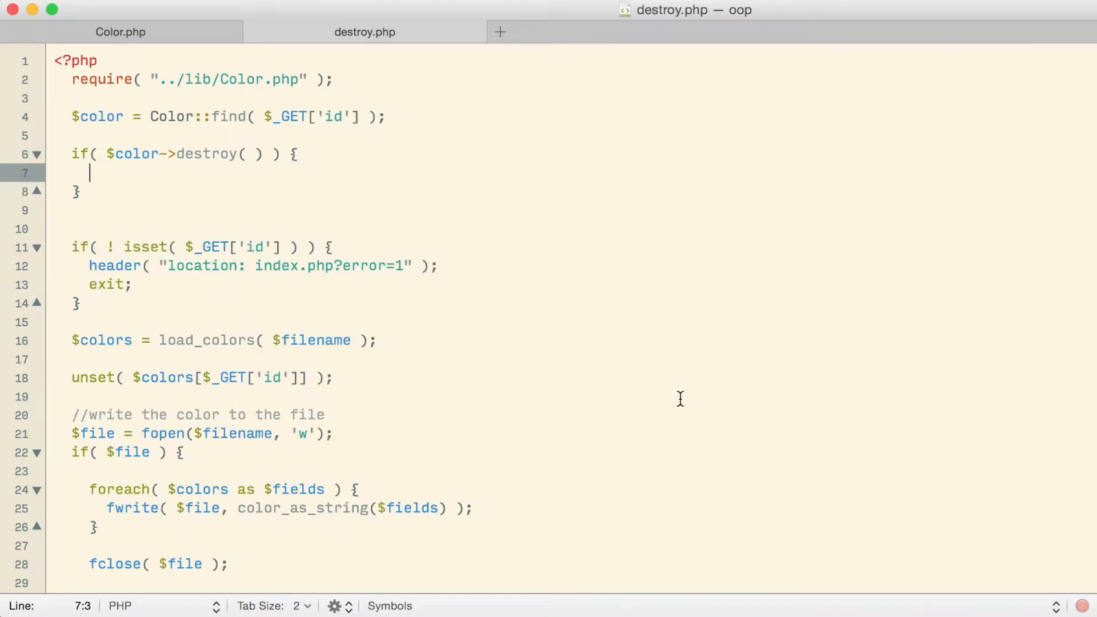
mouse_move(718, 409)
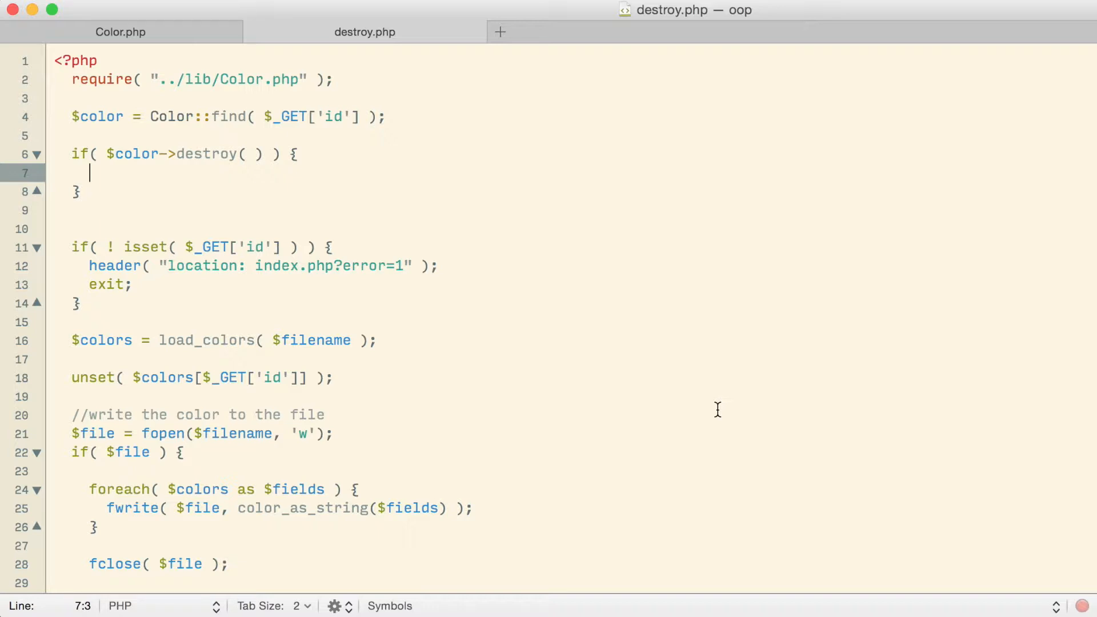
type("header( \"location: \")")
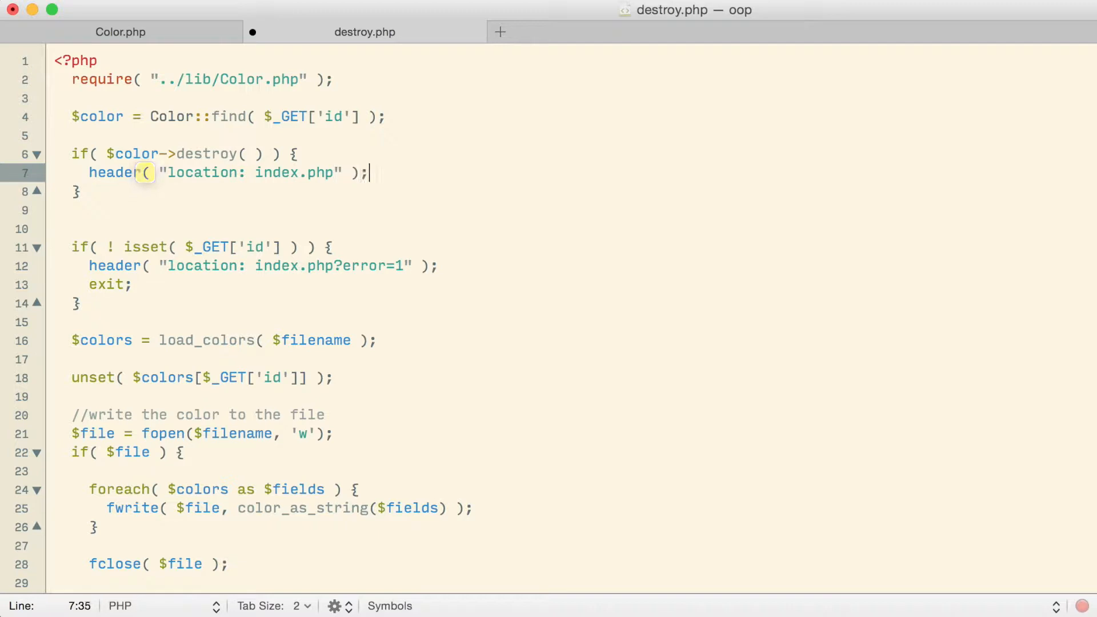
type("exit")
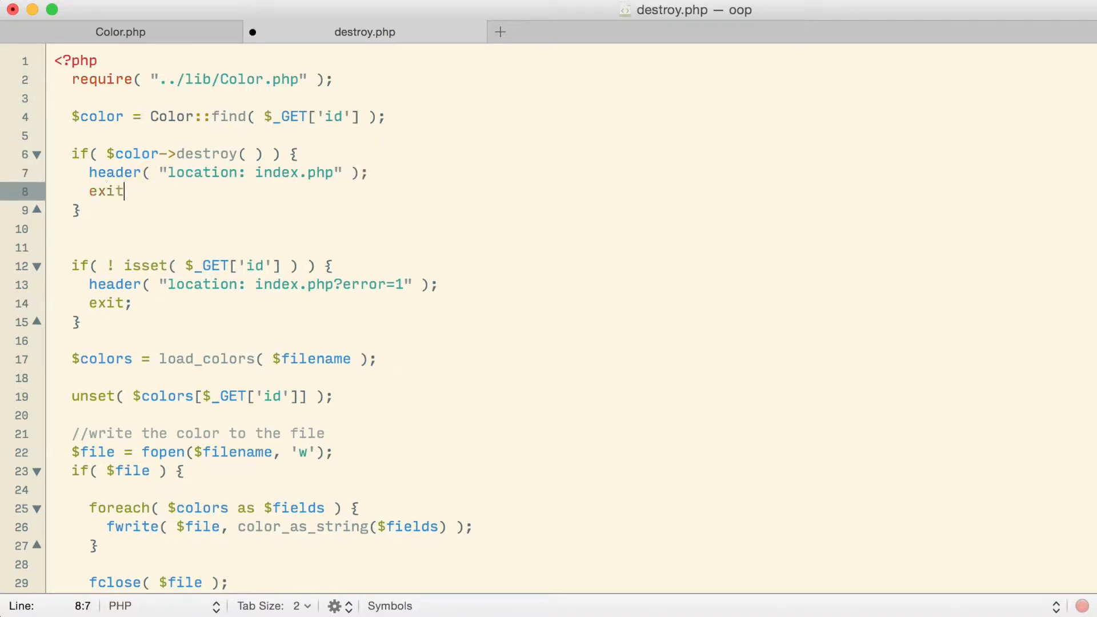
type(";")
left_click(79, 210)
type(" else {")
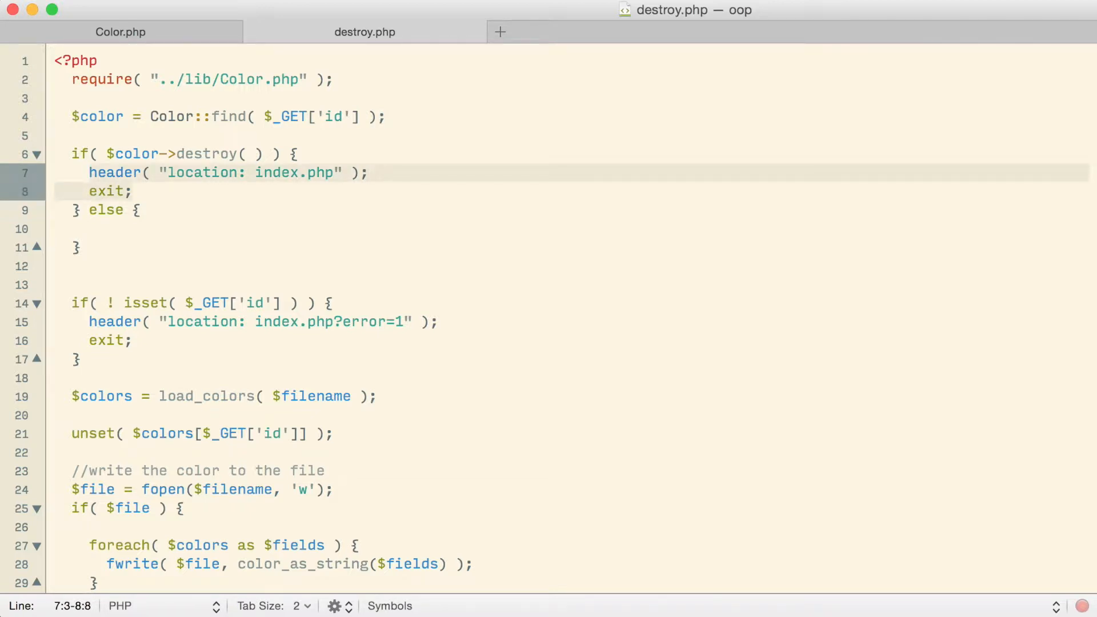
type("header( \"location: index.php\" );")
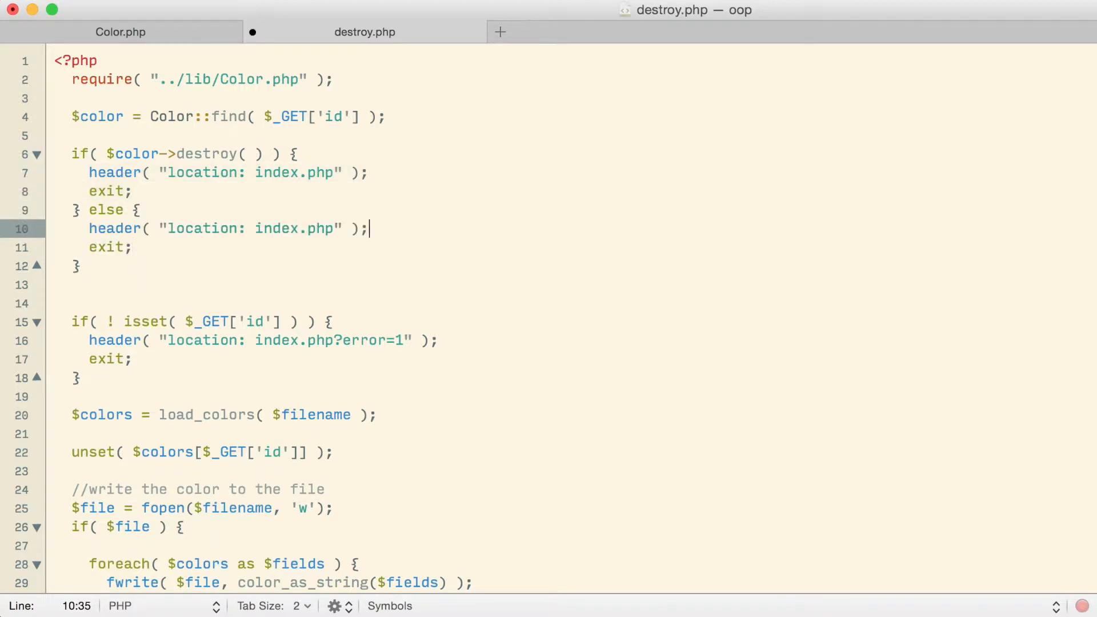
type("?errors")
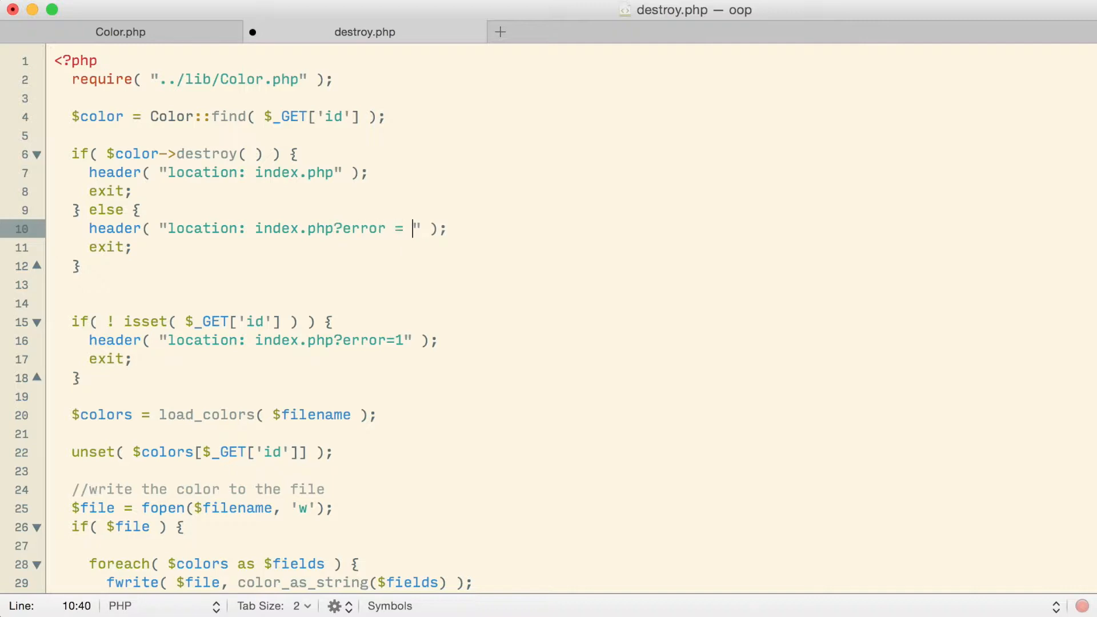
type("999")
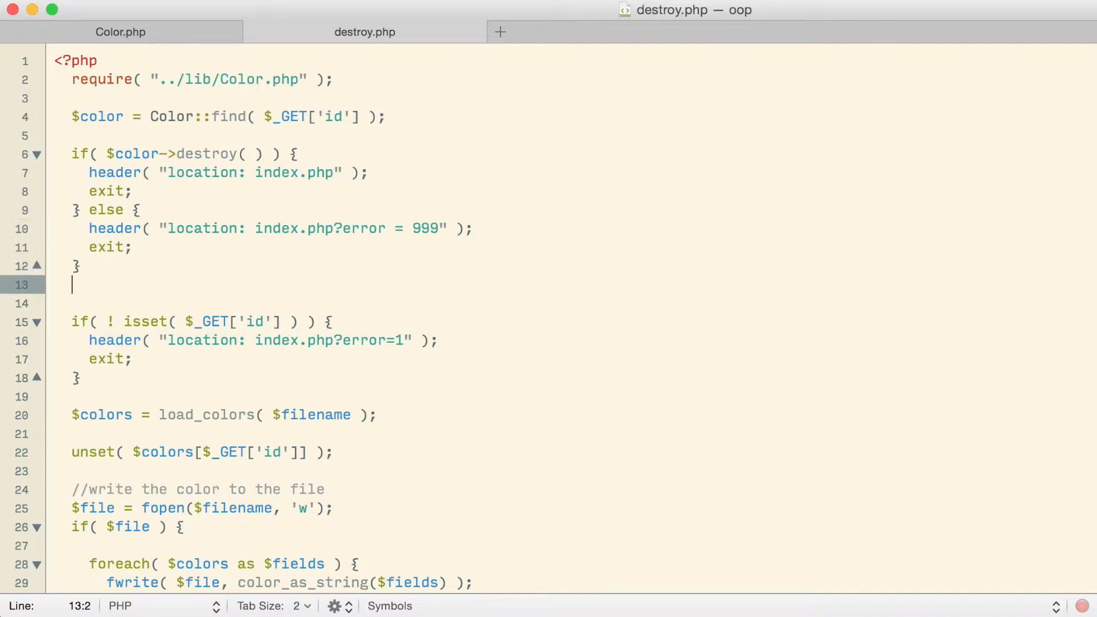
Delete the old procedural code and make the condition $color && $color->destroy( ).
left_click_drag(72, 285, 72, 453)
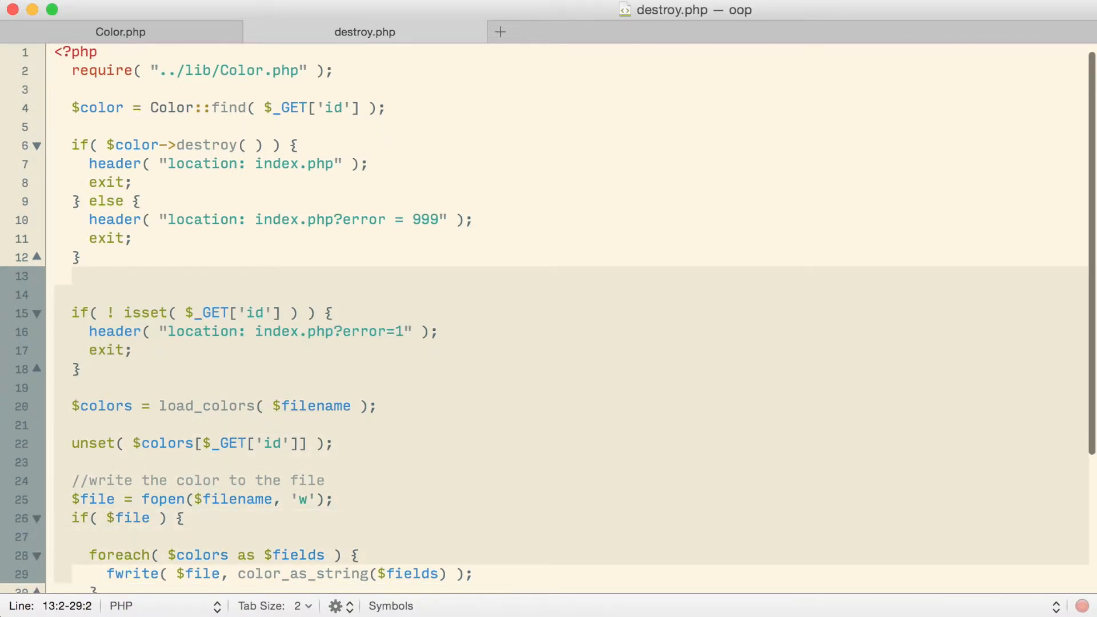
scroll("down", 3)
type(" $color")
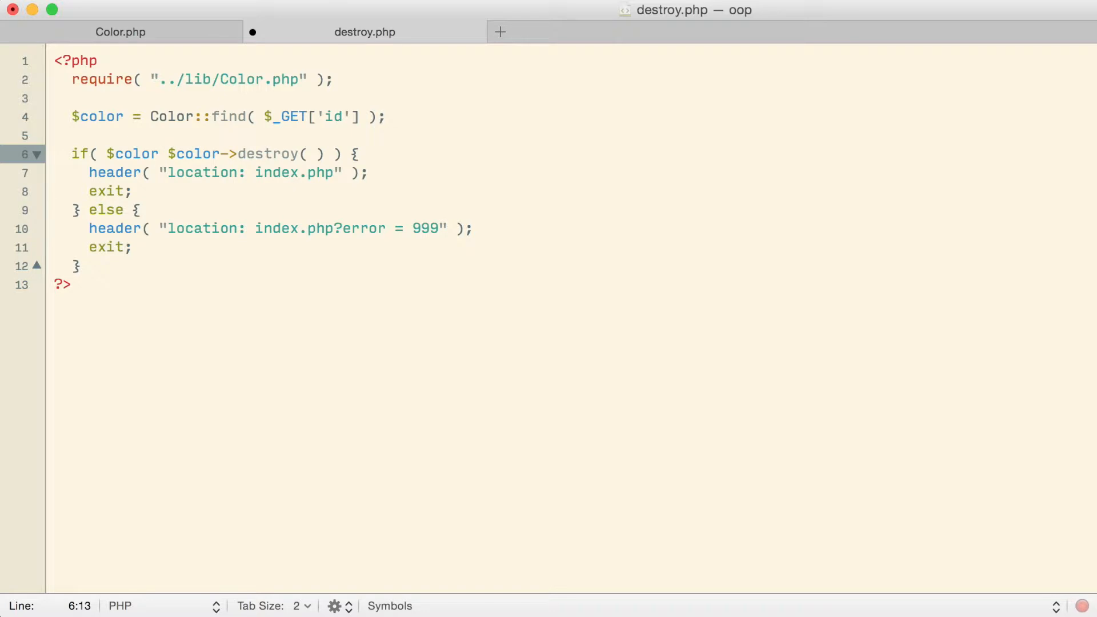
type("&&")
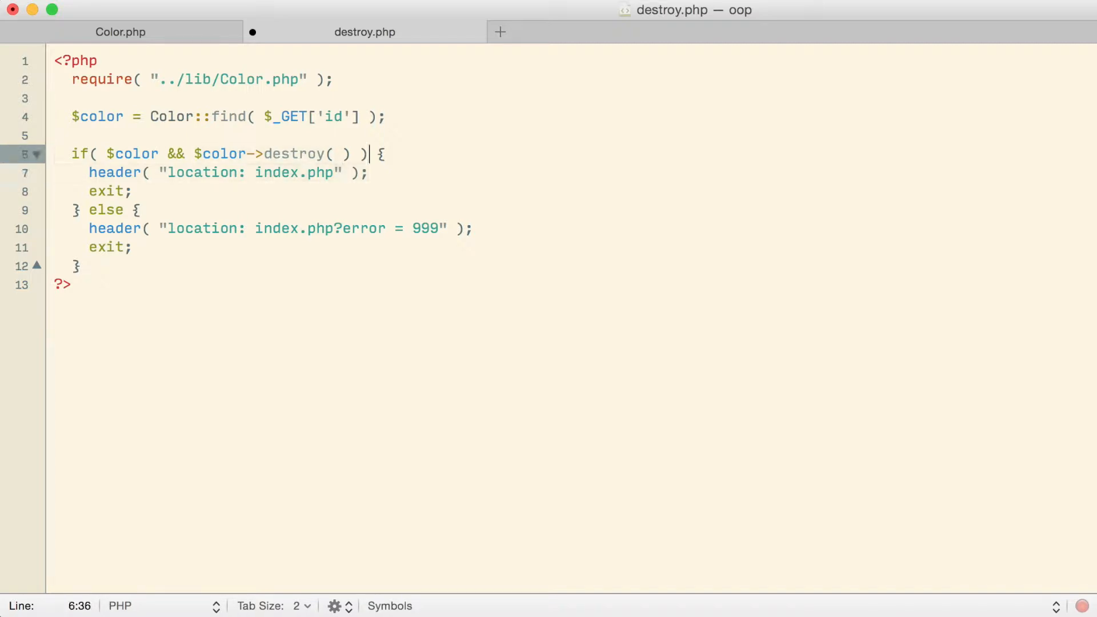
left_click(194, 154)
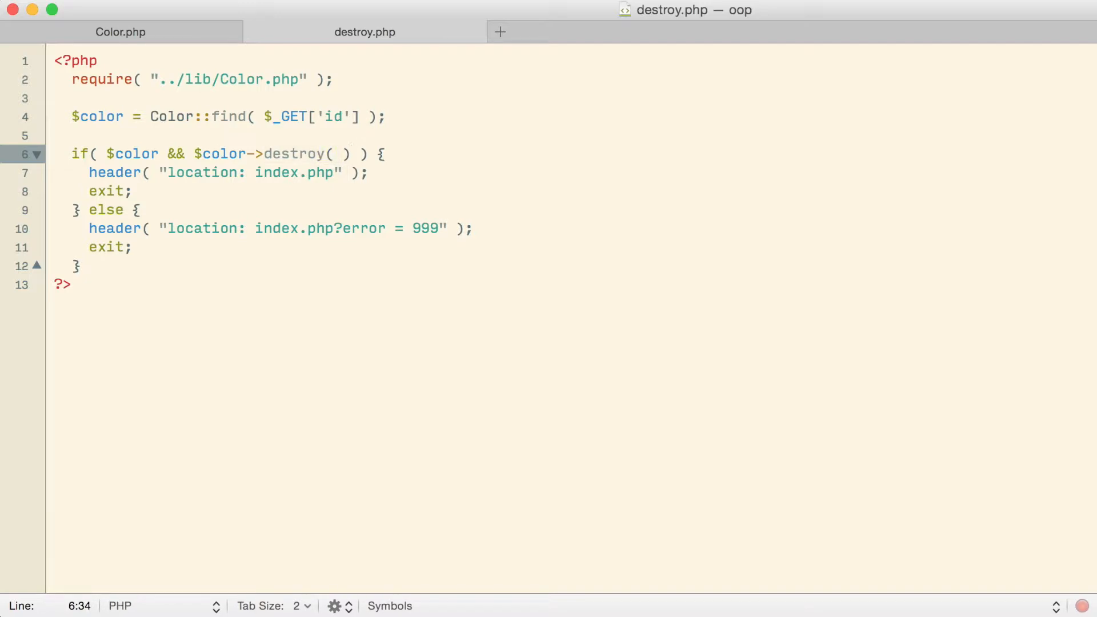
In Color.php, add public function destroy( ) calling self::all( ).
left_click(120, 32)
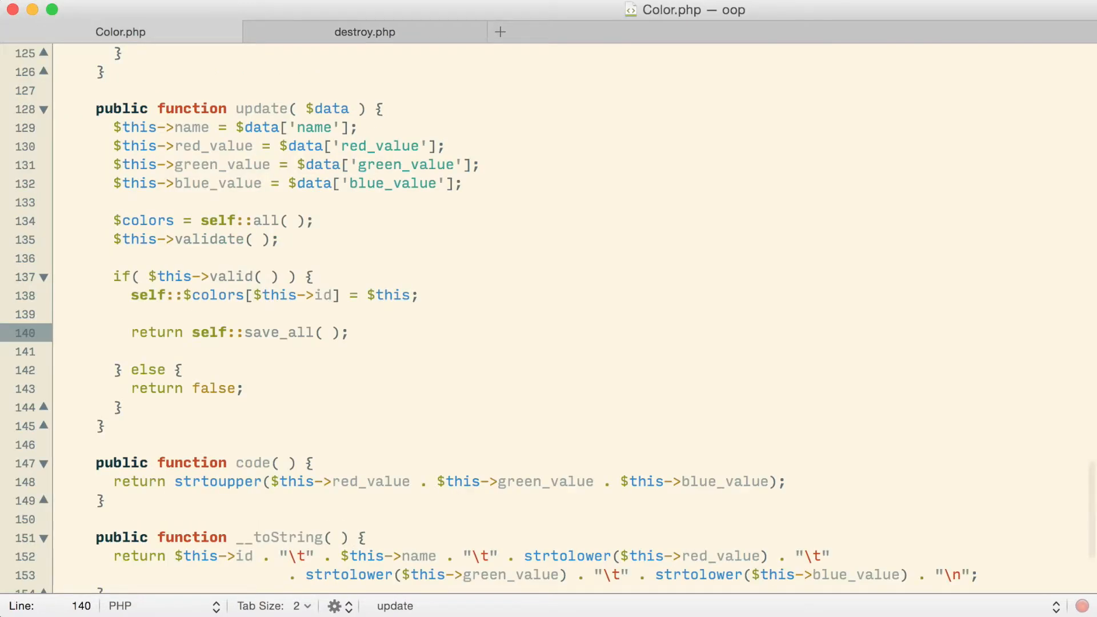
scroll("up", 3)
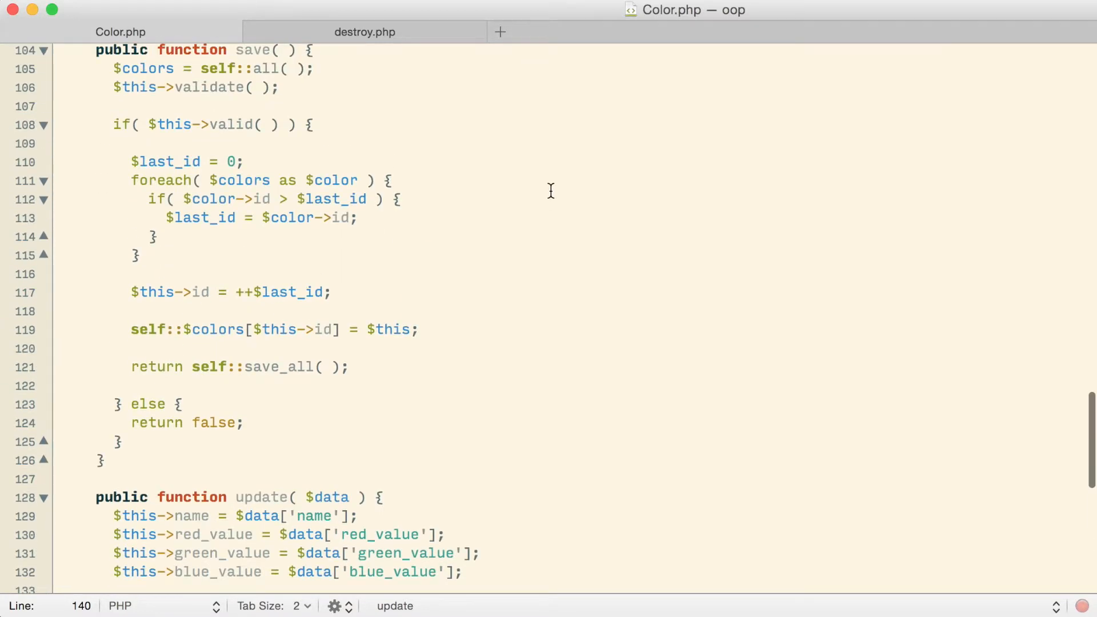
scroll("down", 3)
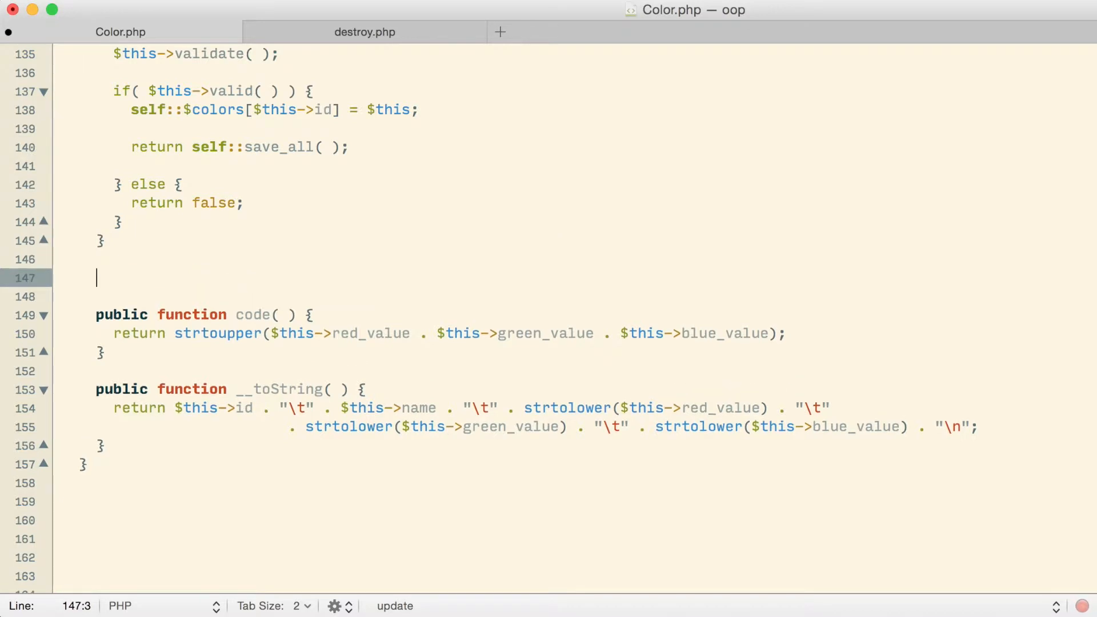
type("public function destroy( ) {")
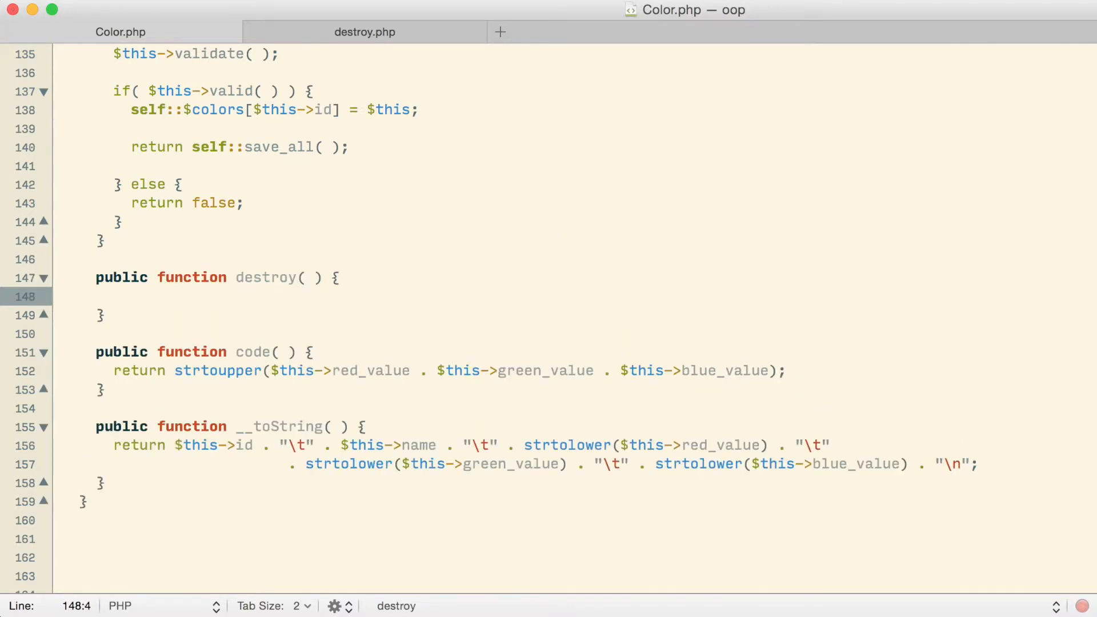
left_click(365, 31)
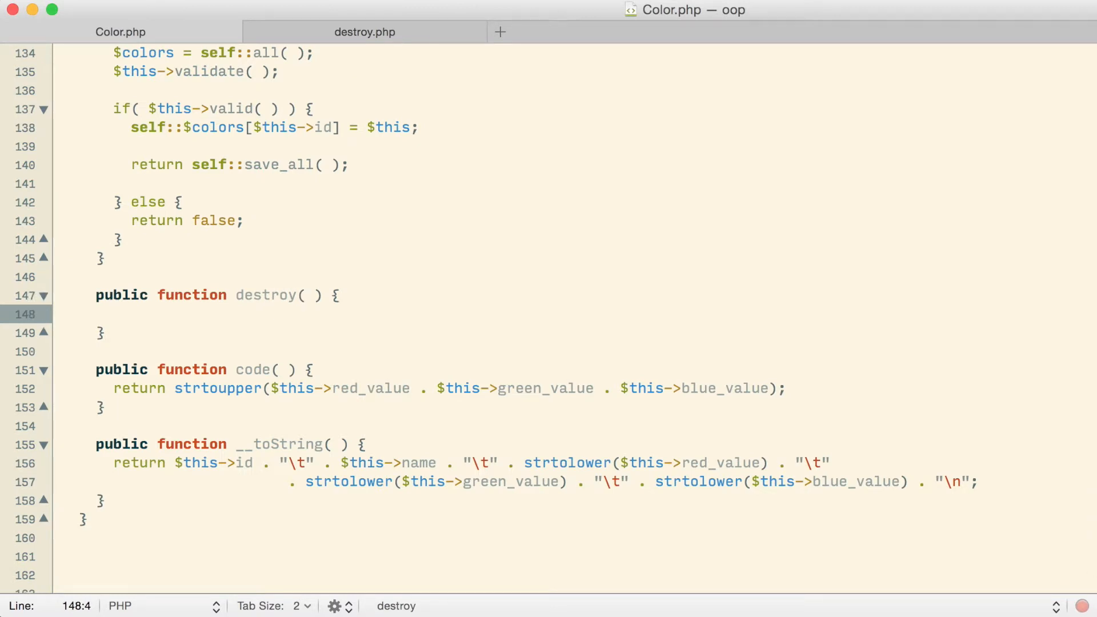
type("self::")
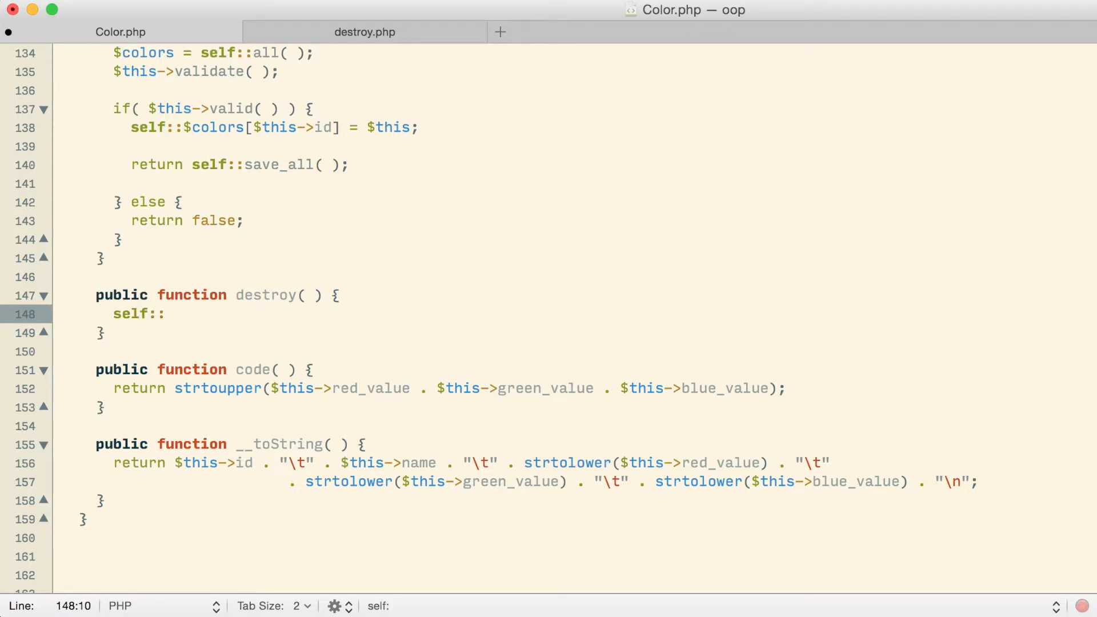
type("all( );")
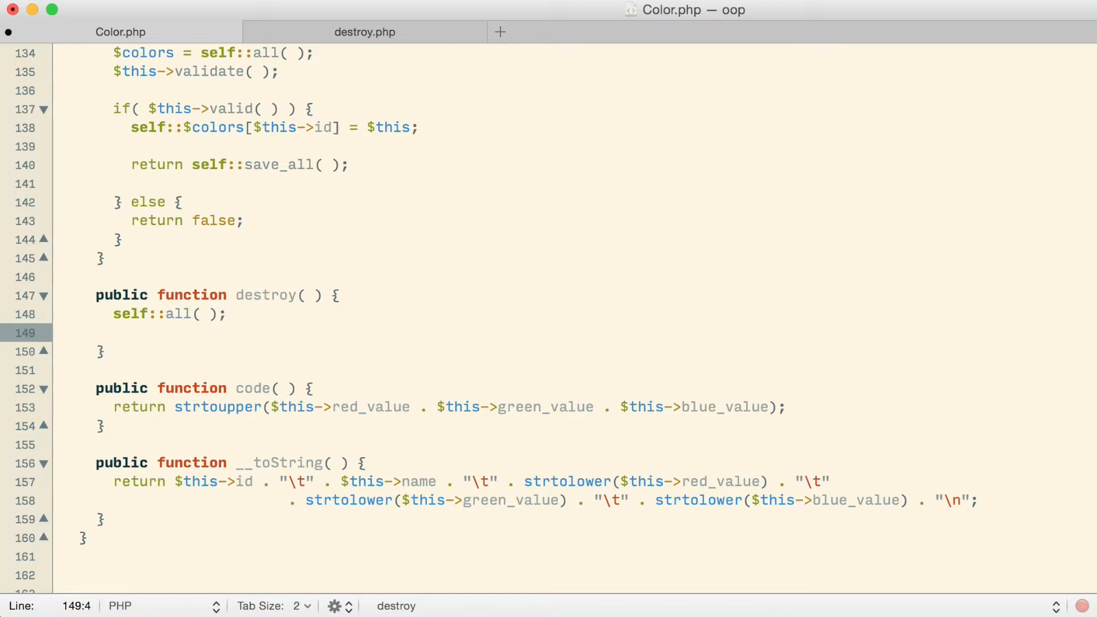
Add unset( self::$colors[$this->id] ); inside destroy( ).
type("self::")
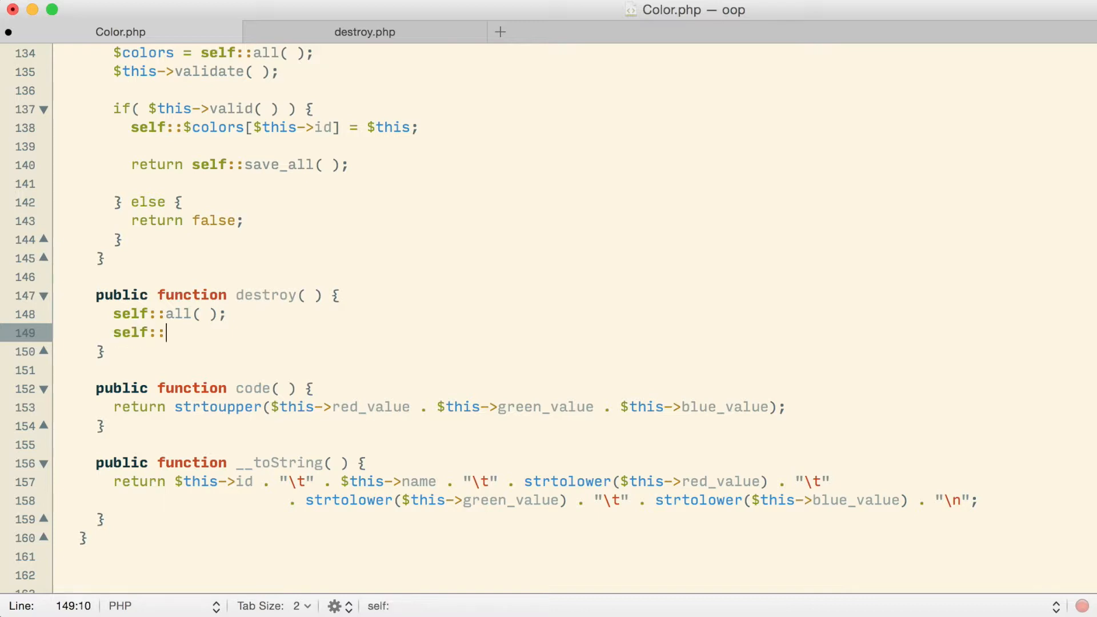
type("$colors)")
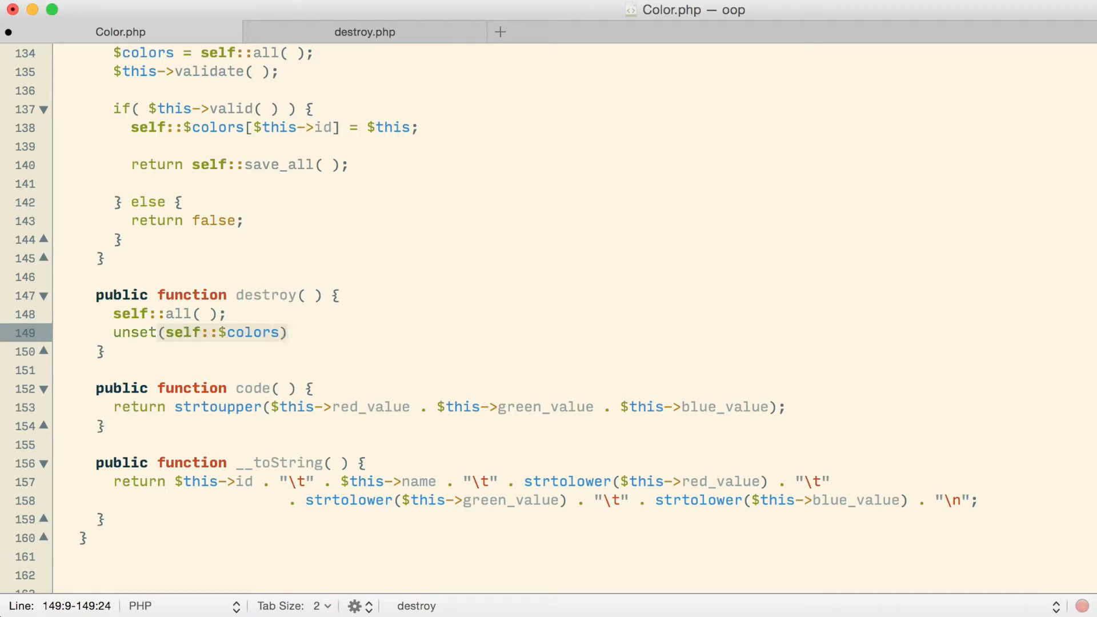
type("[")
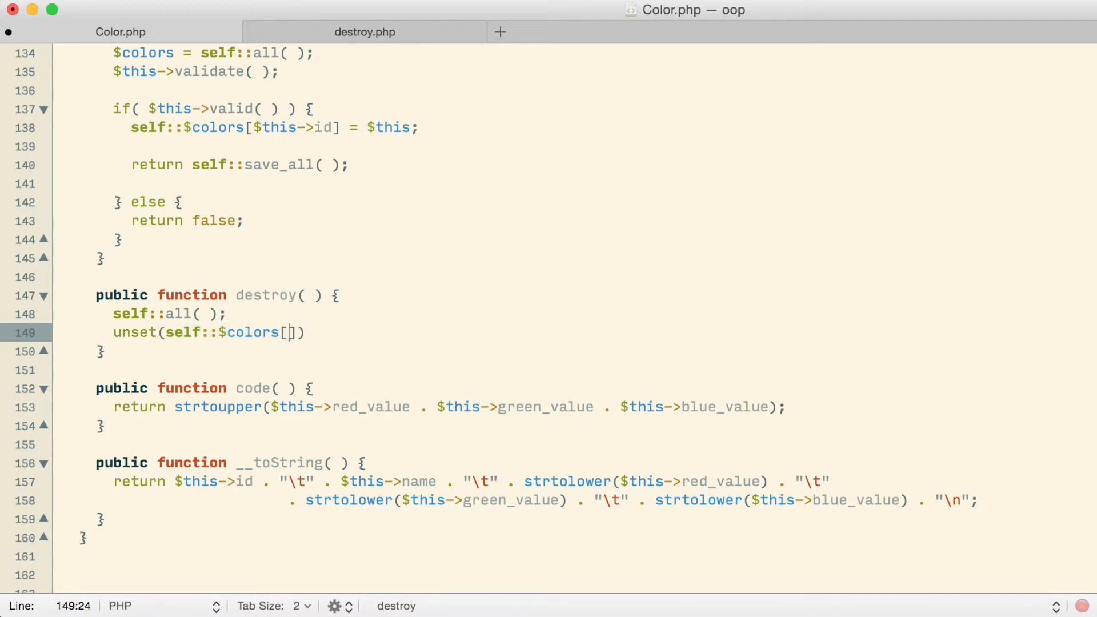
type("$this->")
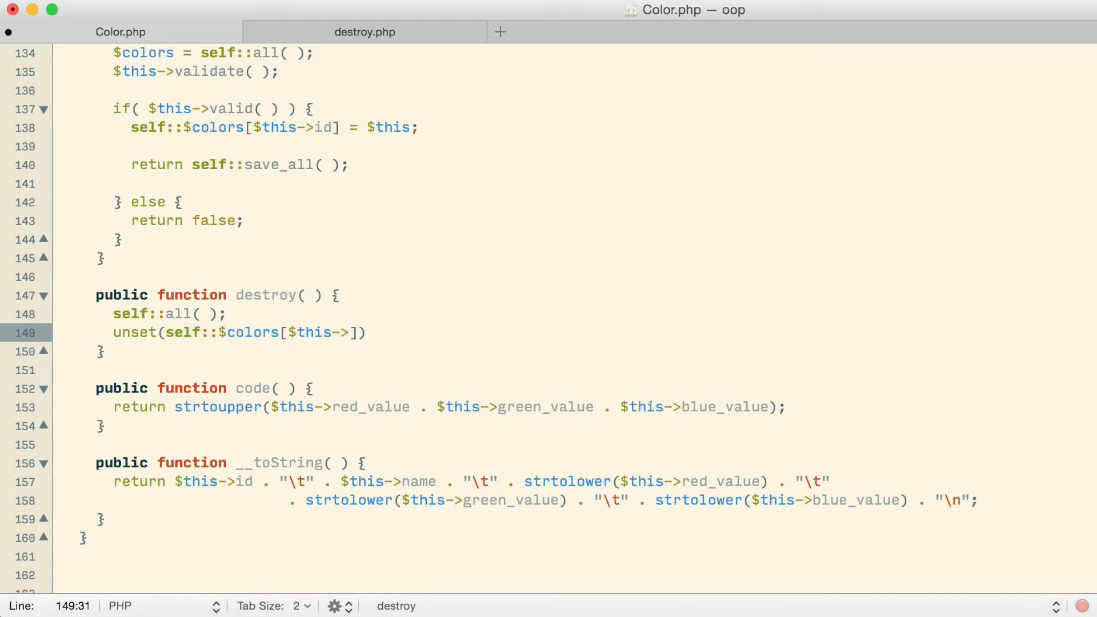
type("id")
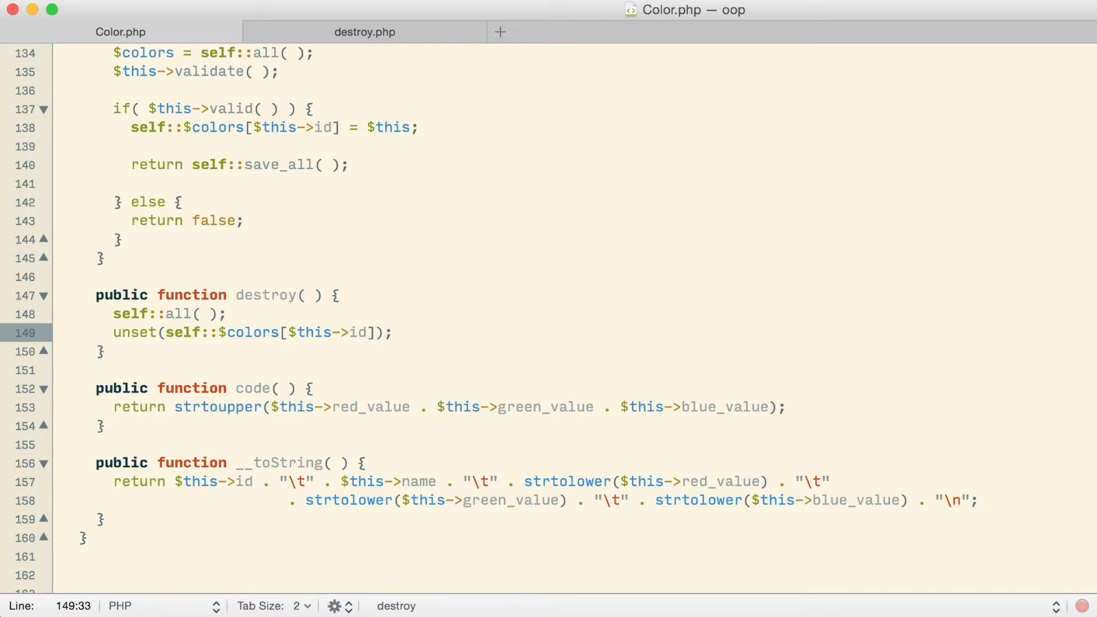
left_click(368, 333)
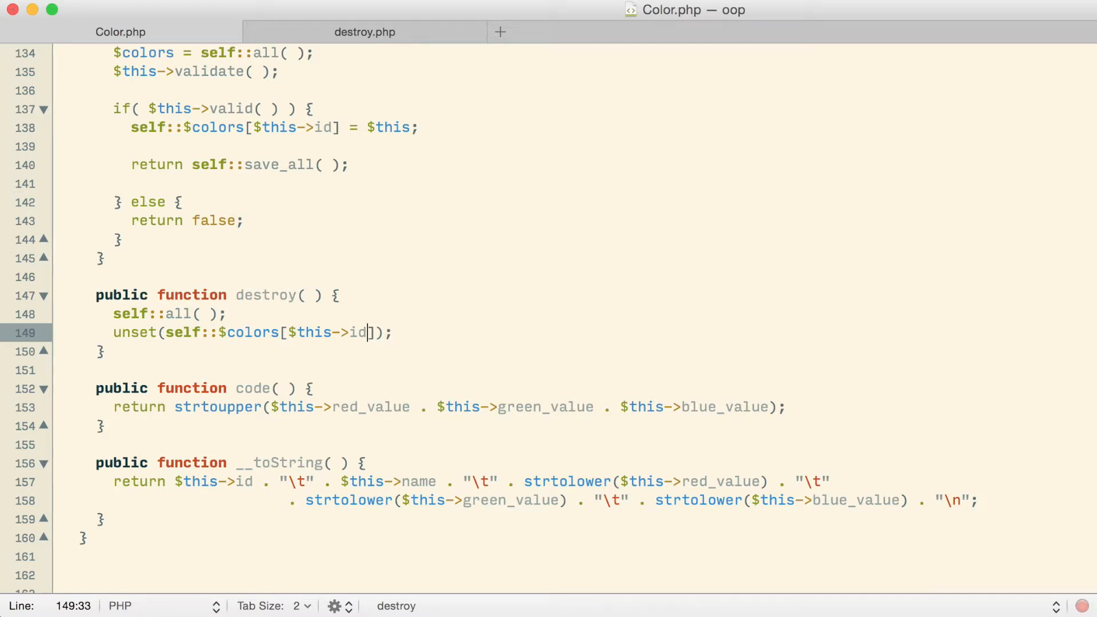
left_click_drag(367, 333, 290, 333)
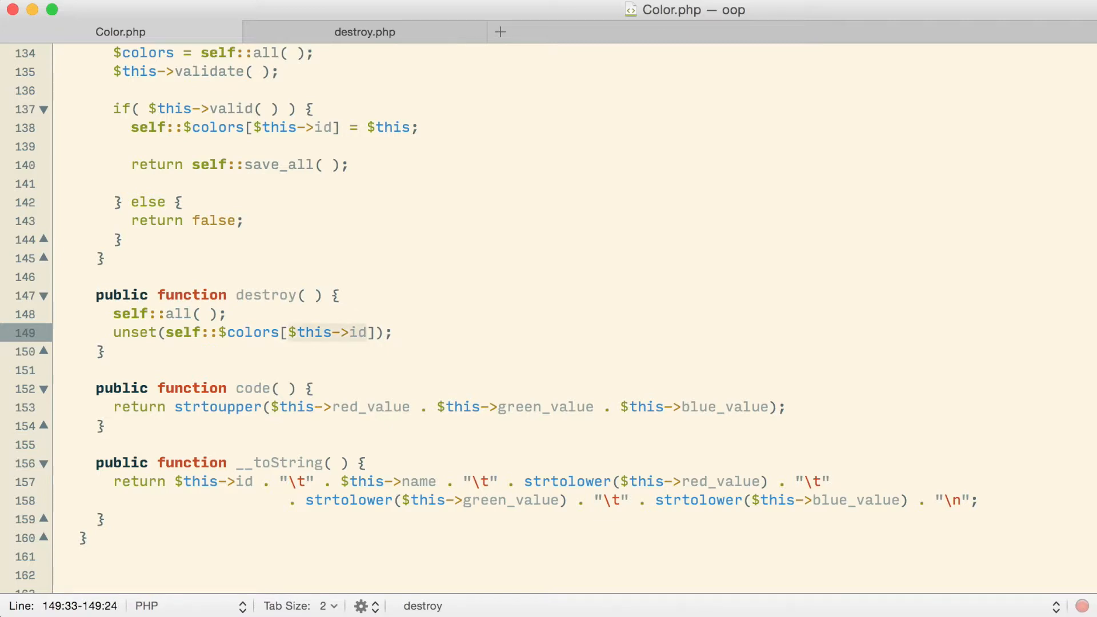
left_click(393, 333)
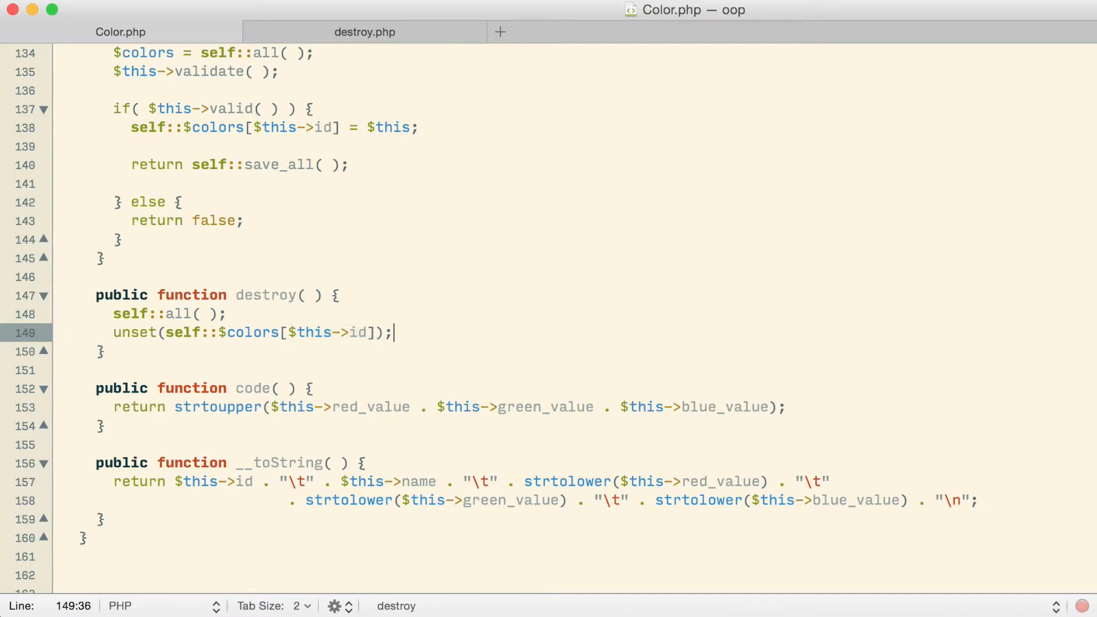
key("enter")
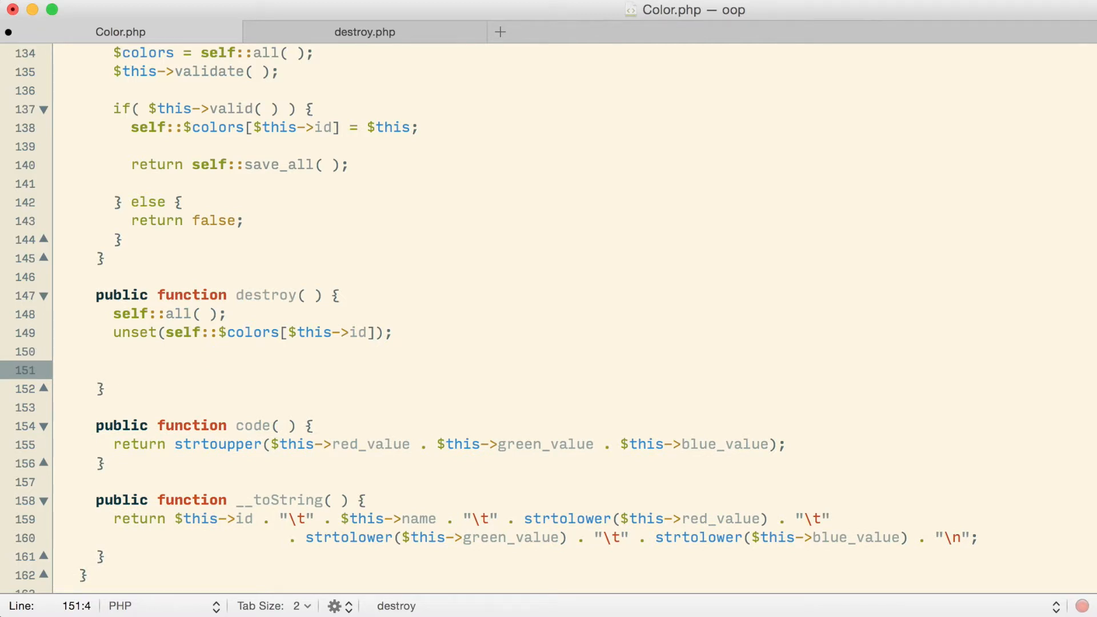
Finish destroy( ) with return self::save_all( );.
left_click(112, 369)
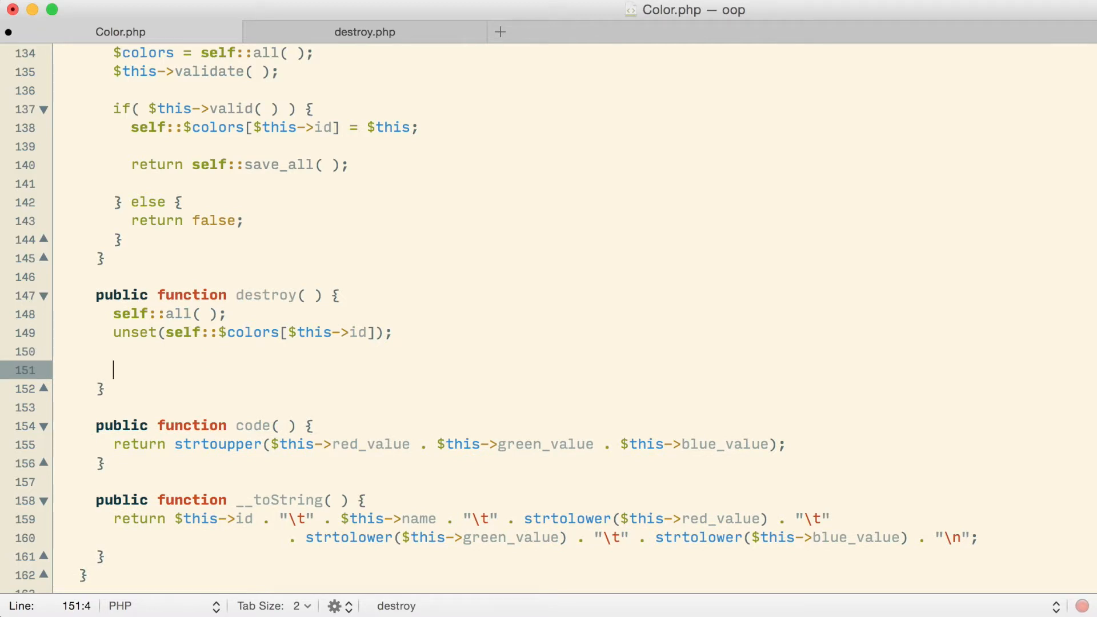
type("sel")
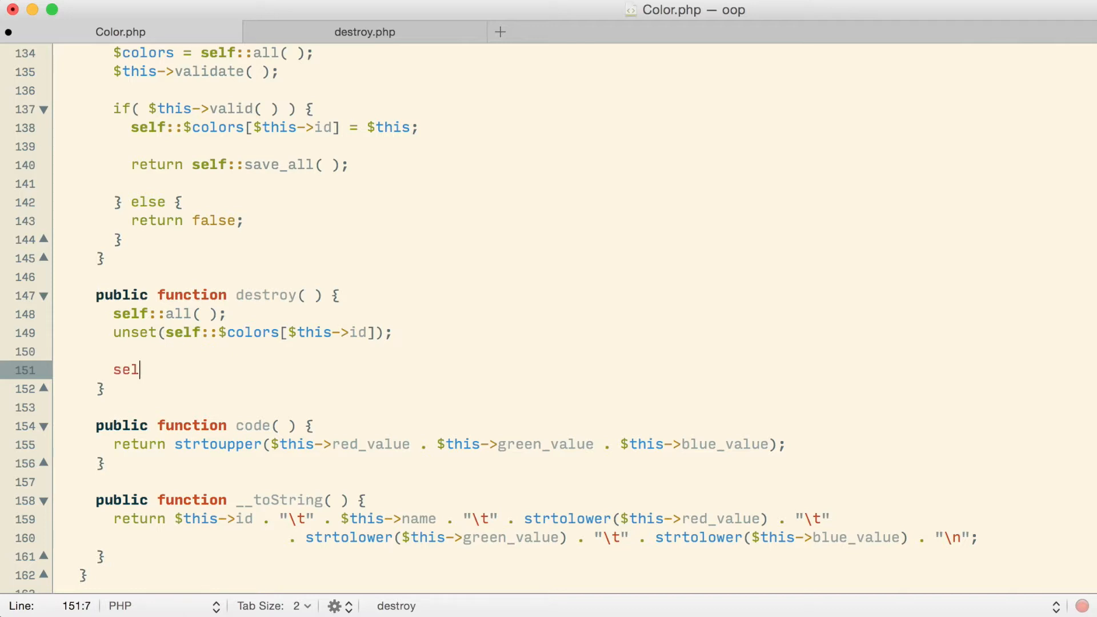
type("f::sav")
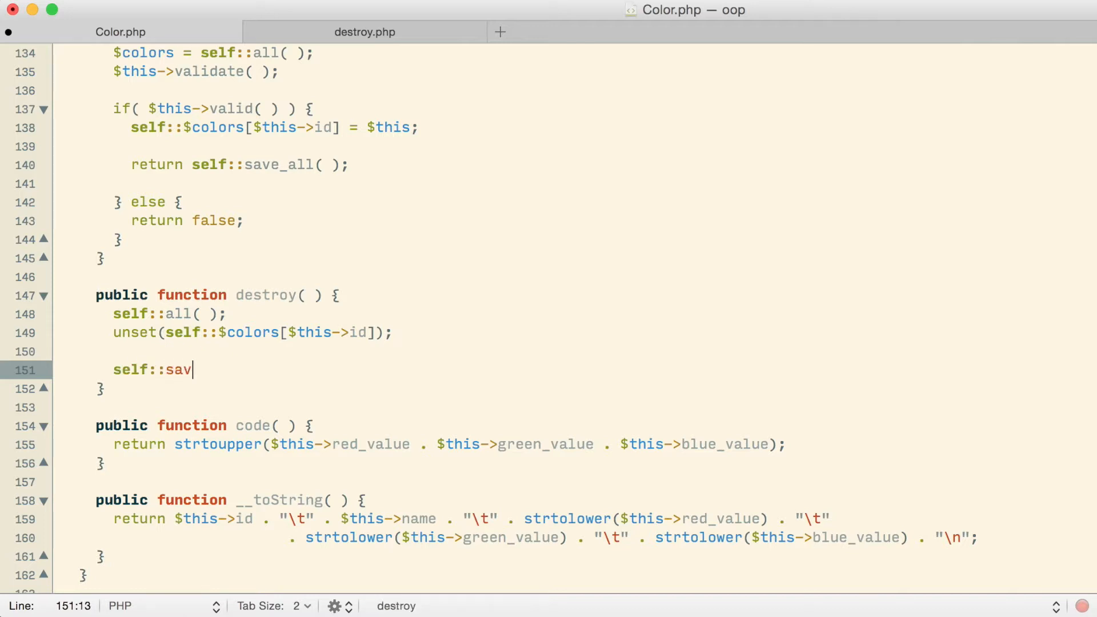
type("e_all( );")
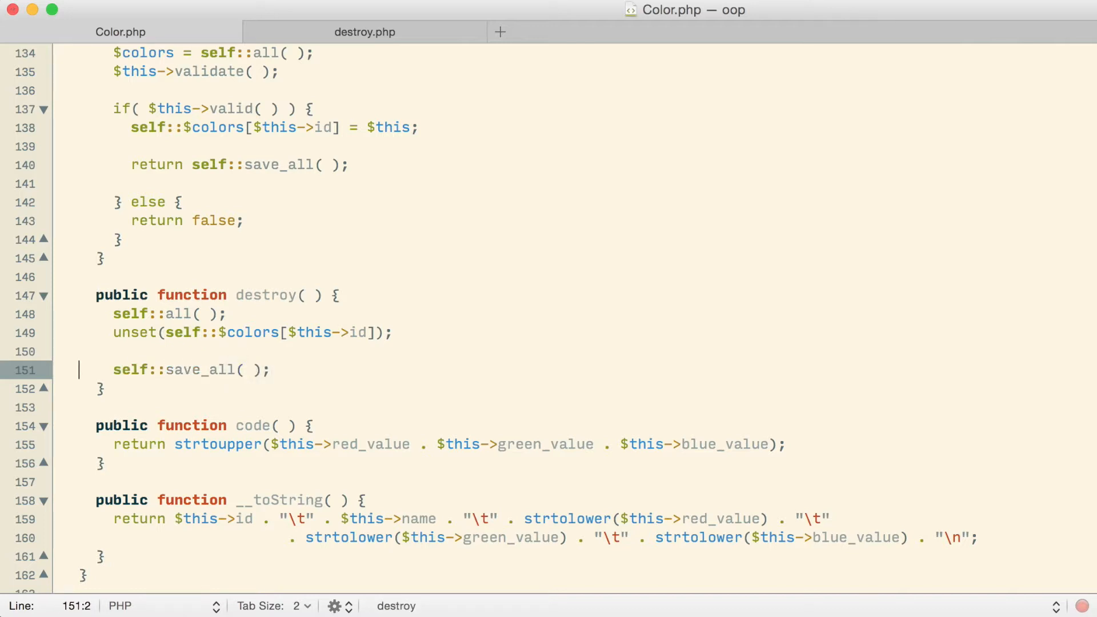
type("return")
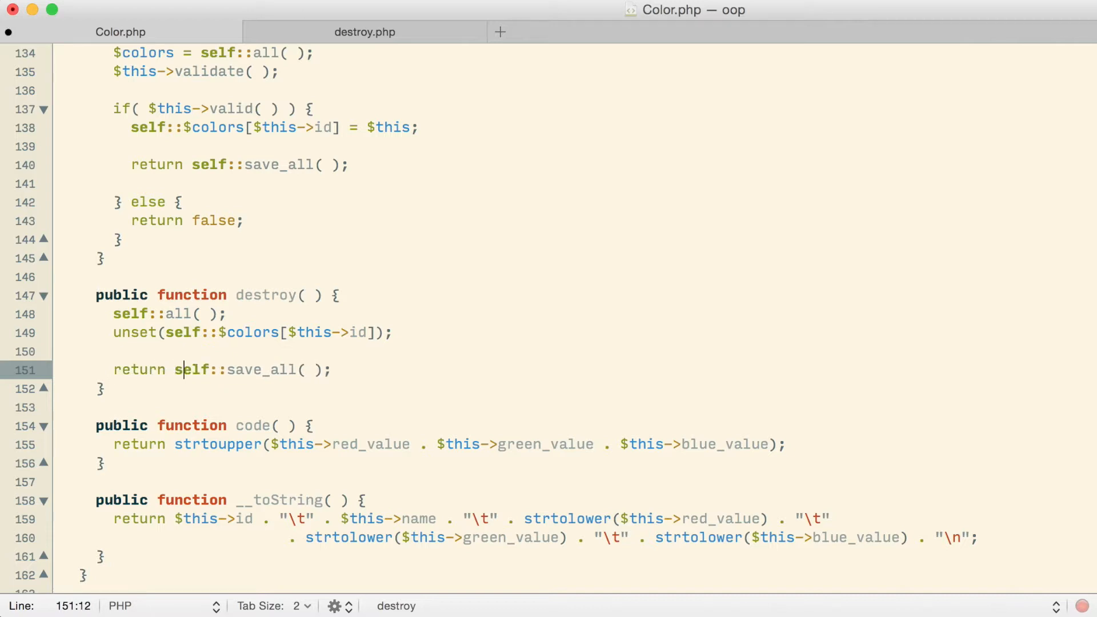
left_click(332, 369)
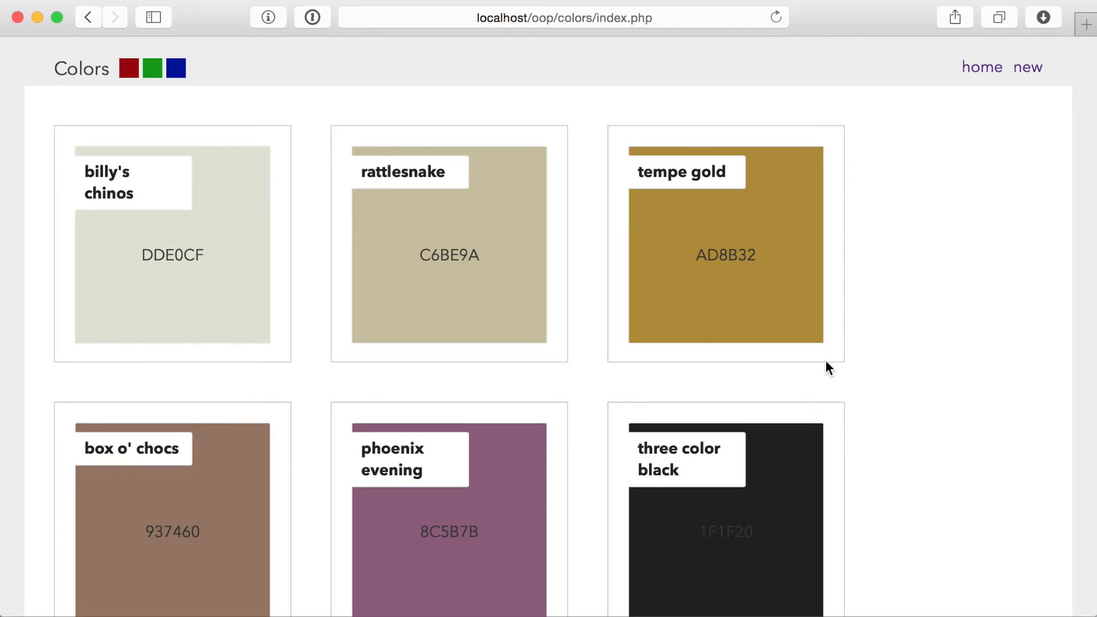
mouse_move(947, 364)
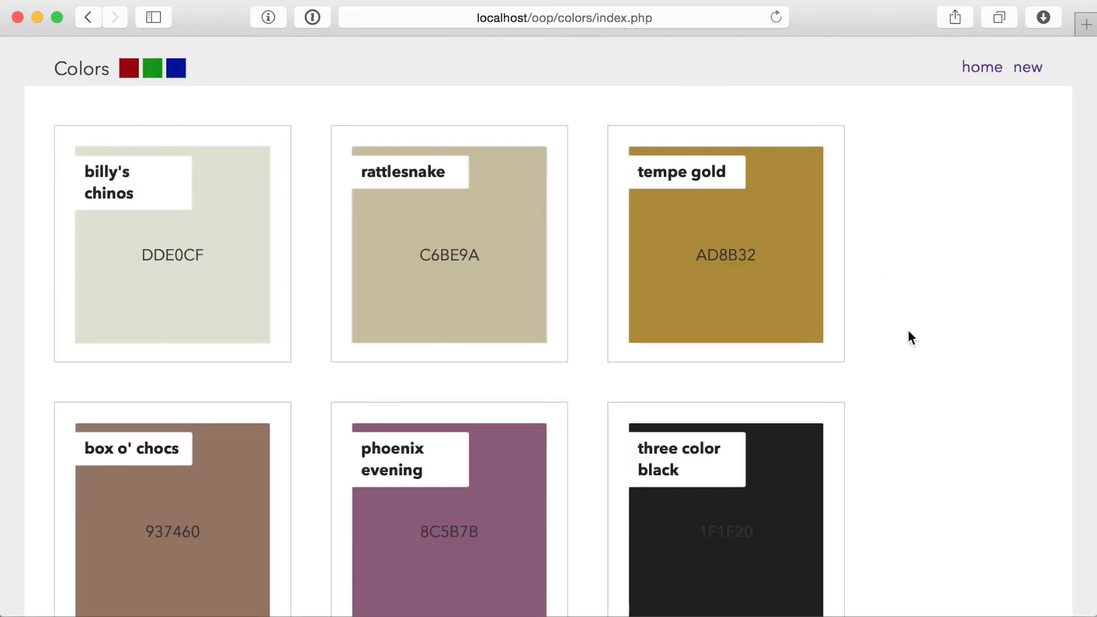
Scroll through the colour cards on localhost/oop/colors/index.php in Safari.
scroll("down", 3)
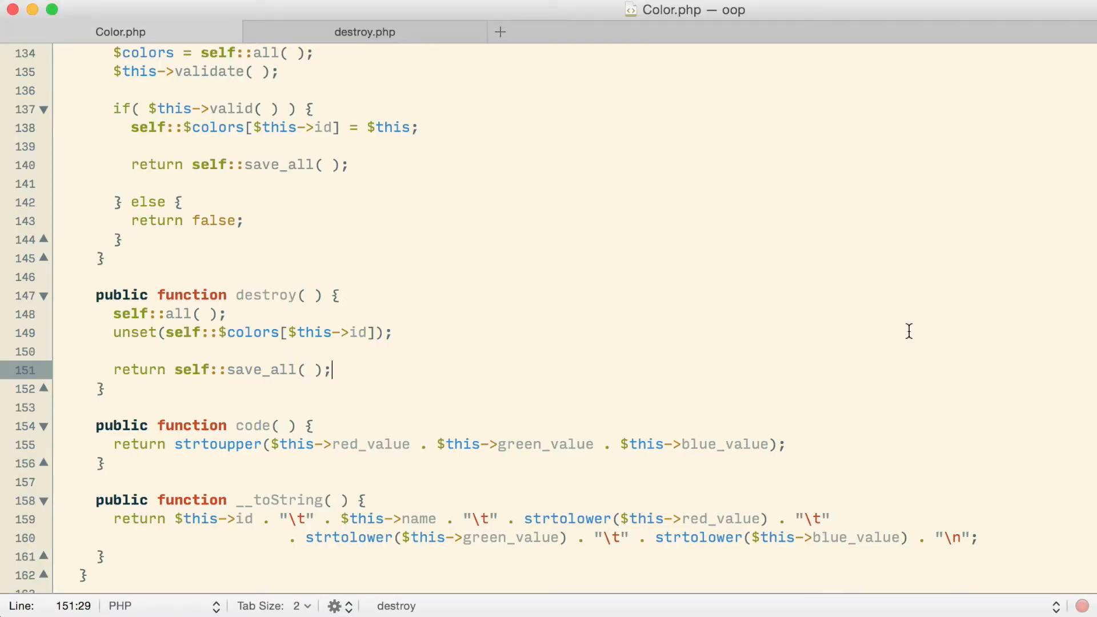
Re-check destroy.php's $color->destroy( ) call, then return to Color.php.
left_click(364, 32)
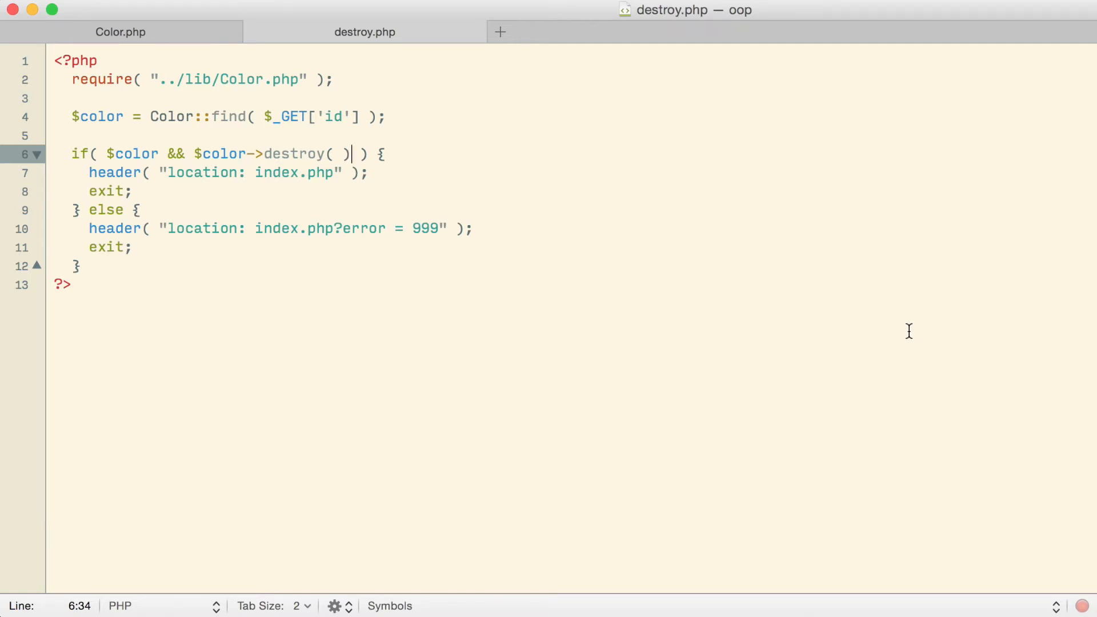
left_click(121, 32)
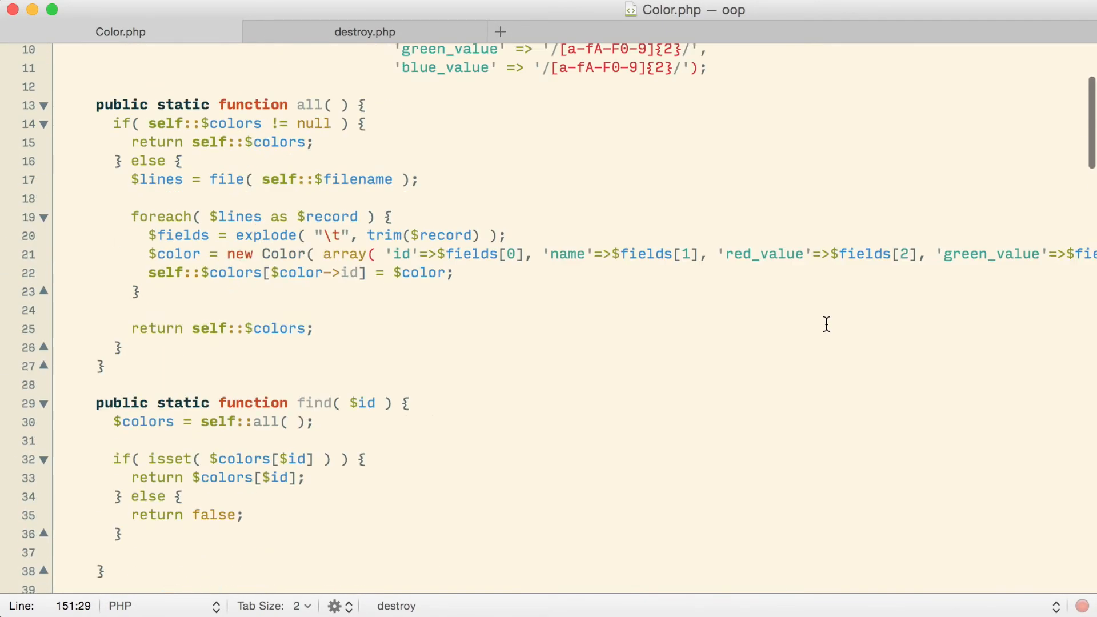
Scroll through Color.php's all(), find() and save_all(), ending on the static $filename line.
scroll("up", 3)
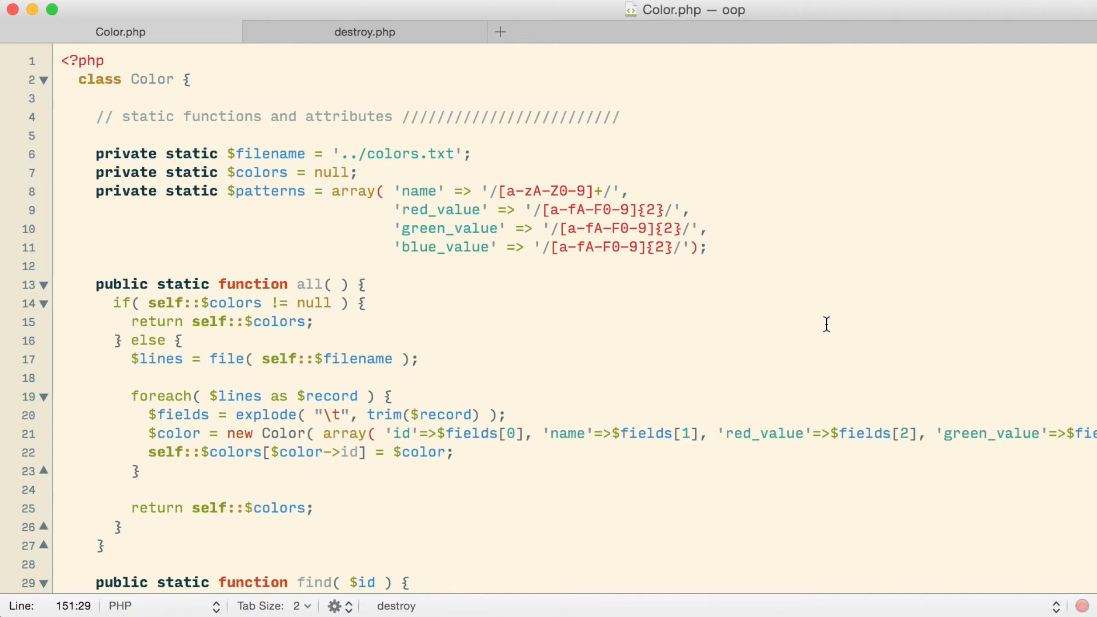
mouse_move(1010, 329)
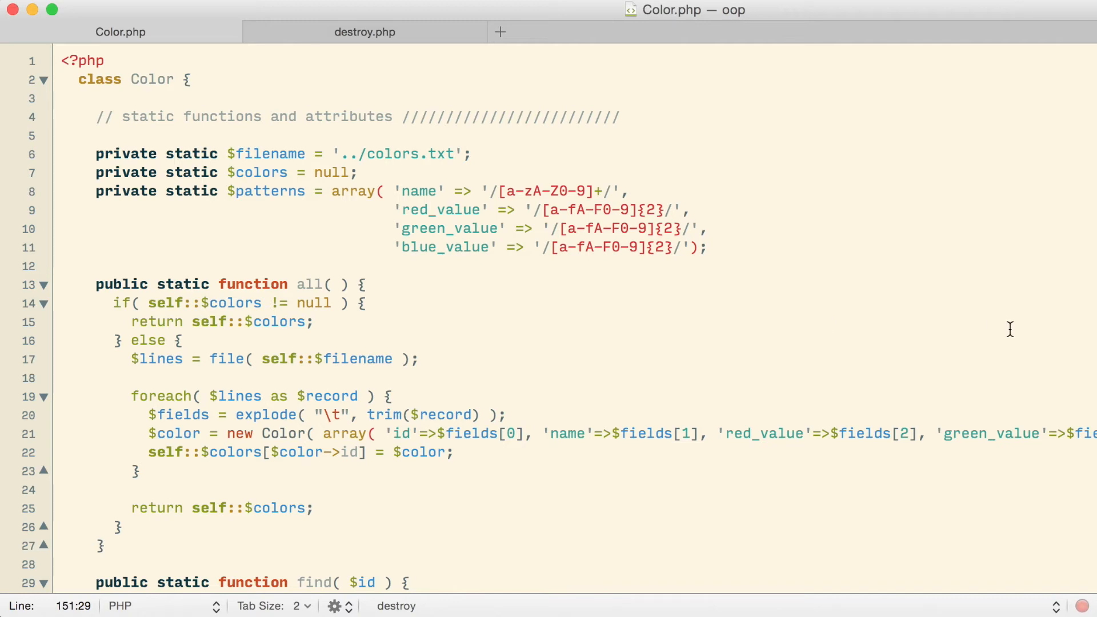
scroll("down", 3)
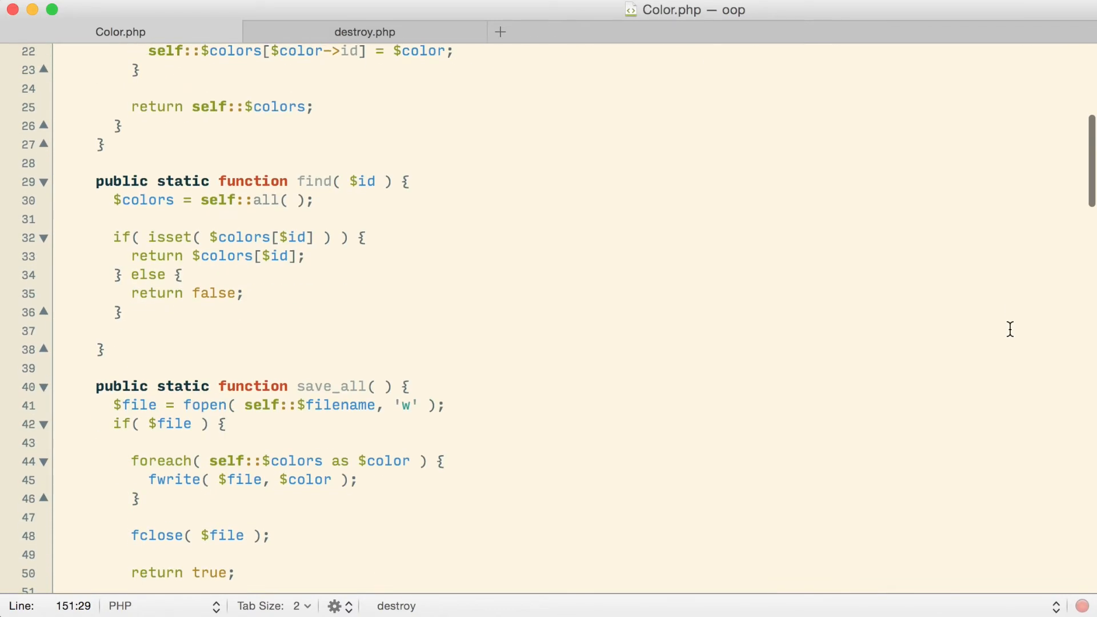
scroll("down", 3)
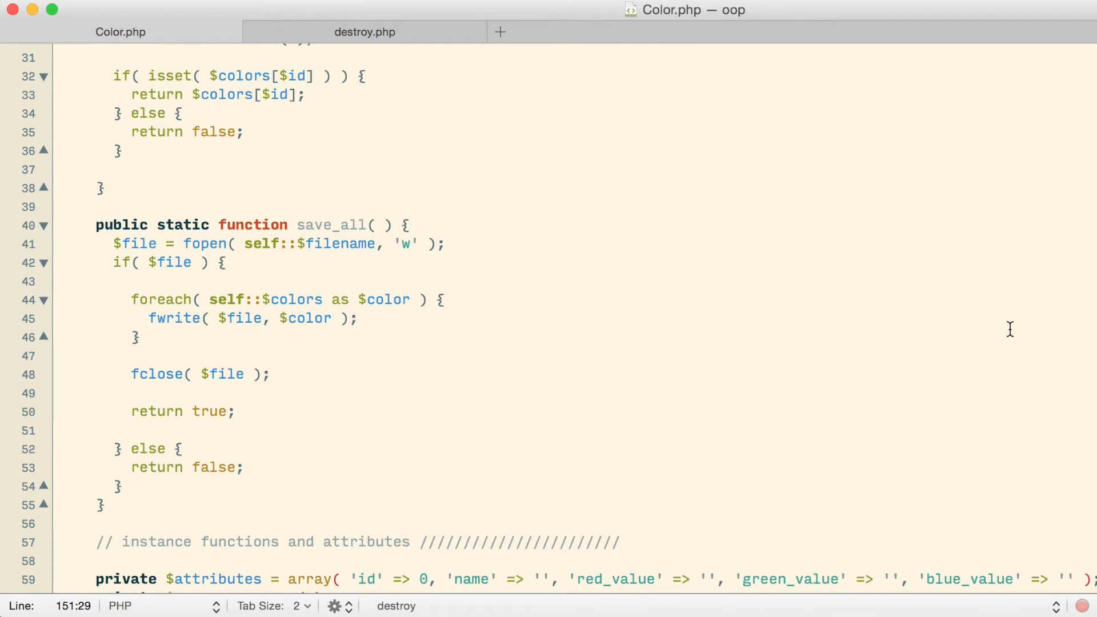
scroll("down", 3)
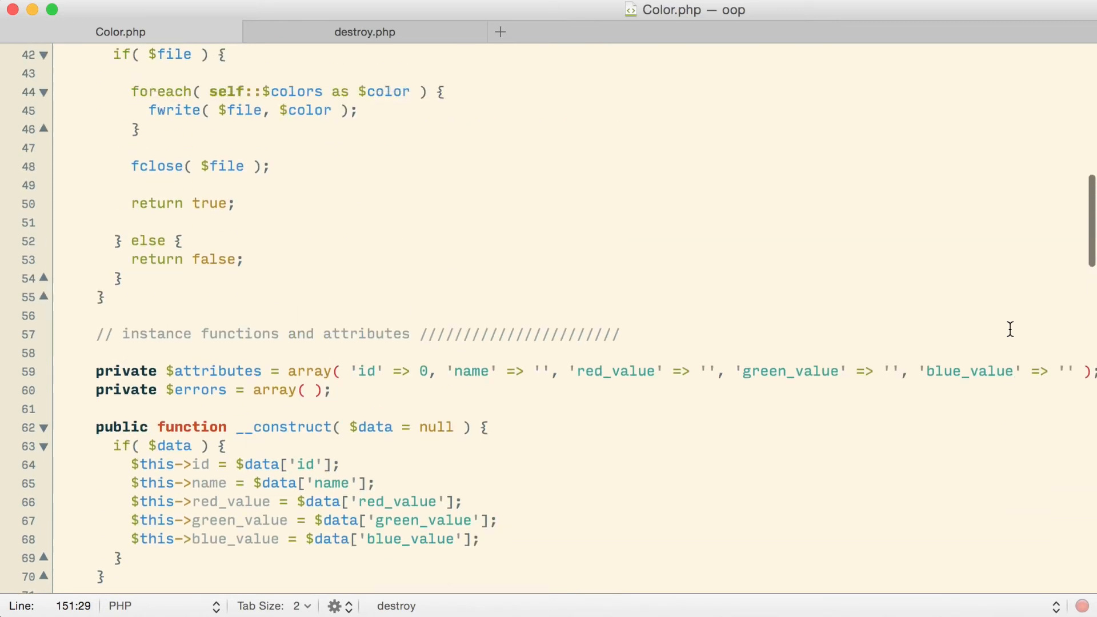
scroll("up", 3)
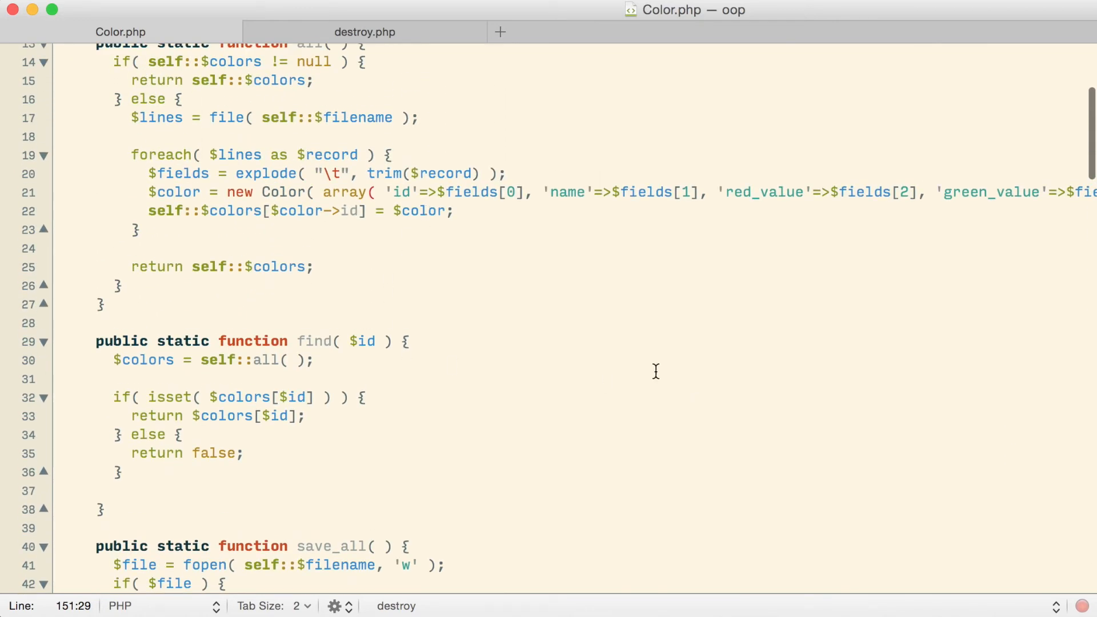
mouse_move(678, 365)
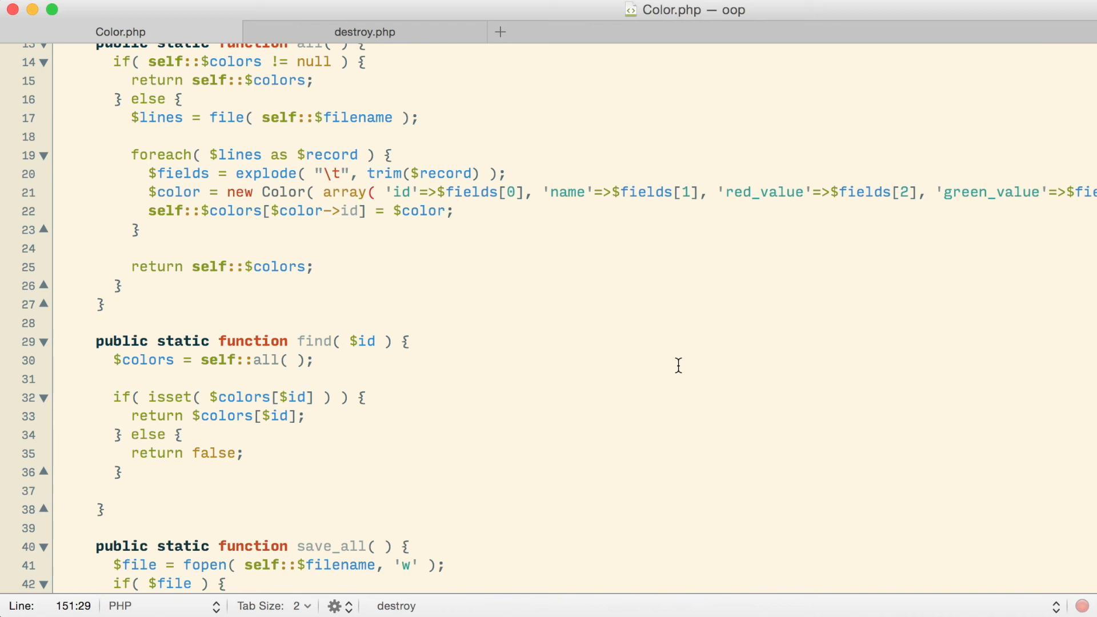
scroll("up", 3)
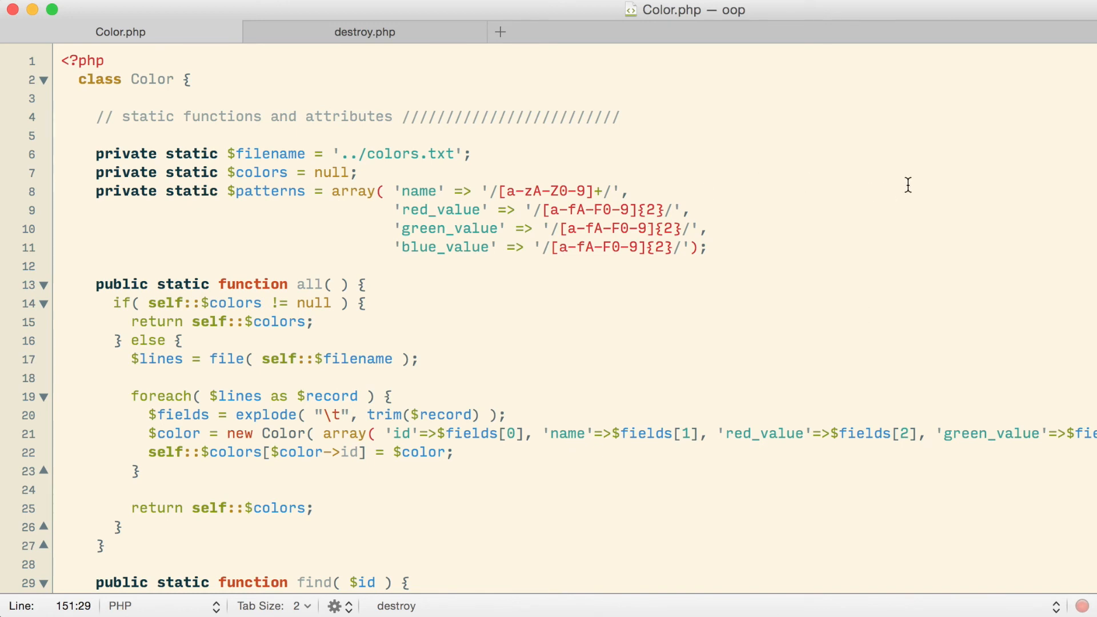
left_click(280, 154)
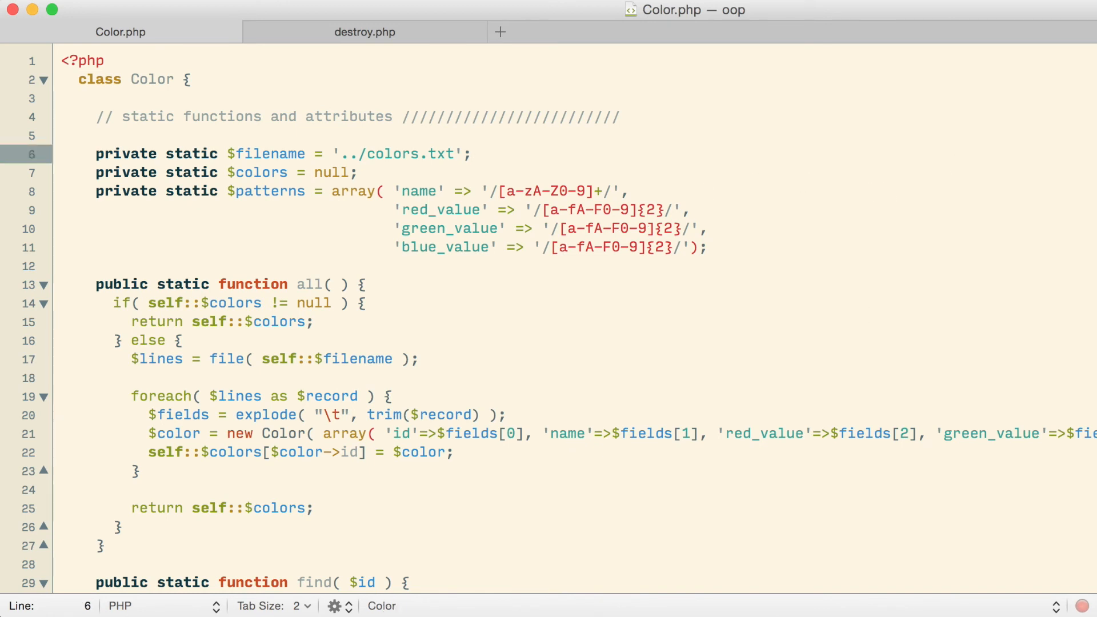
left_click(63, 154)
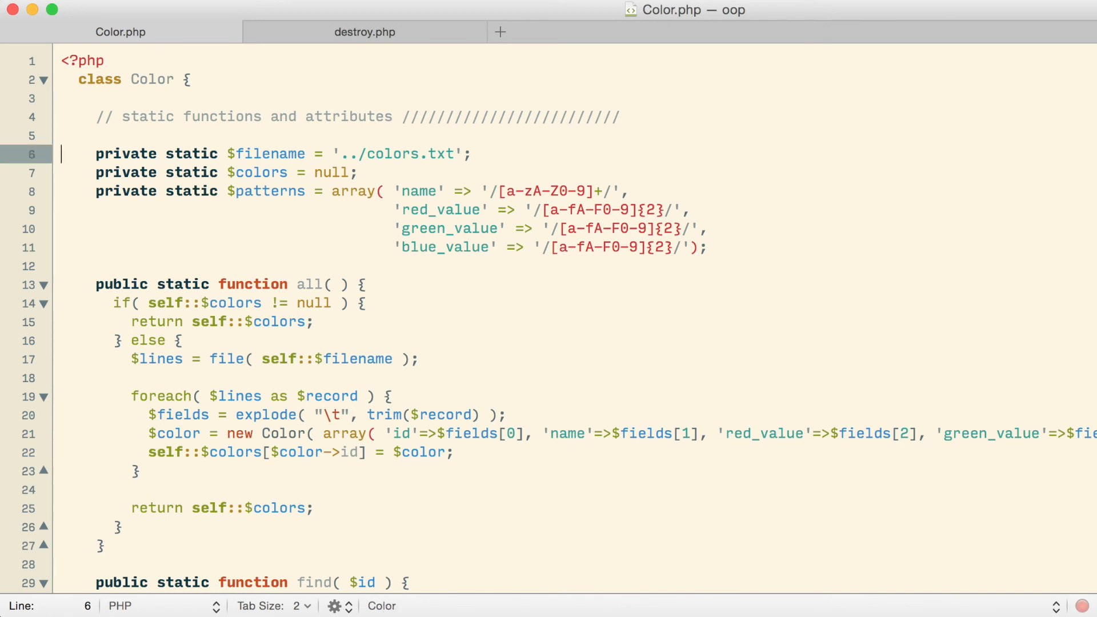